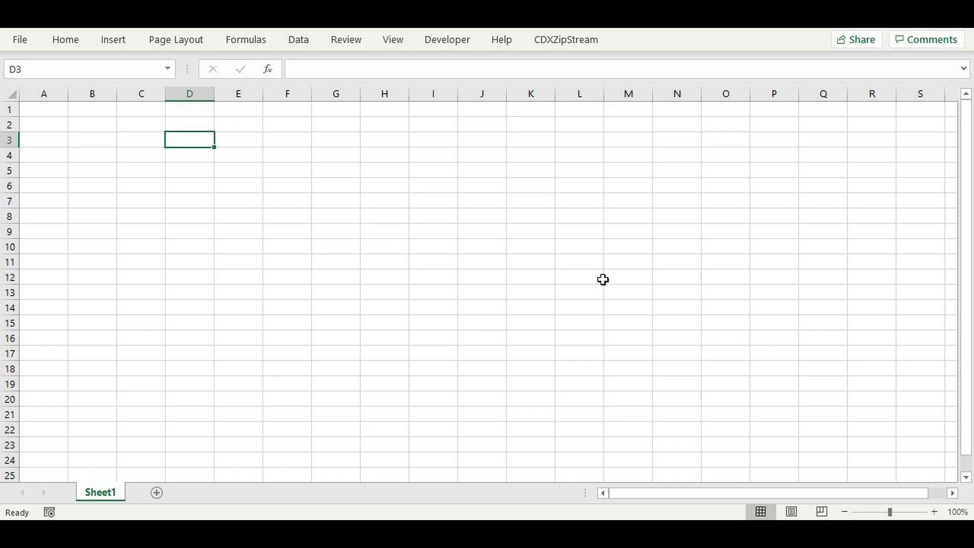
mouse_move(561, 56)
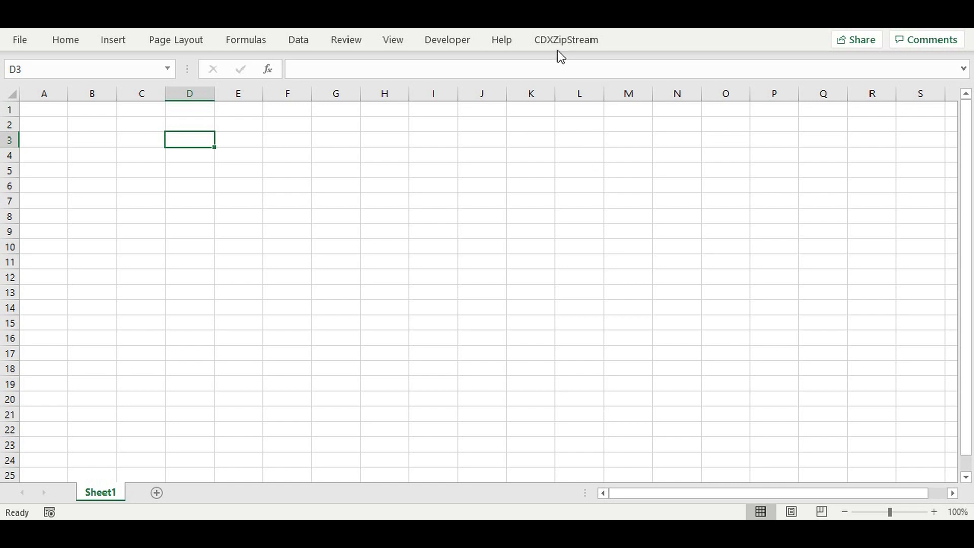
mouse_move(486, 193)
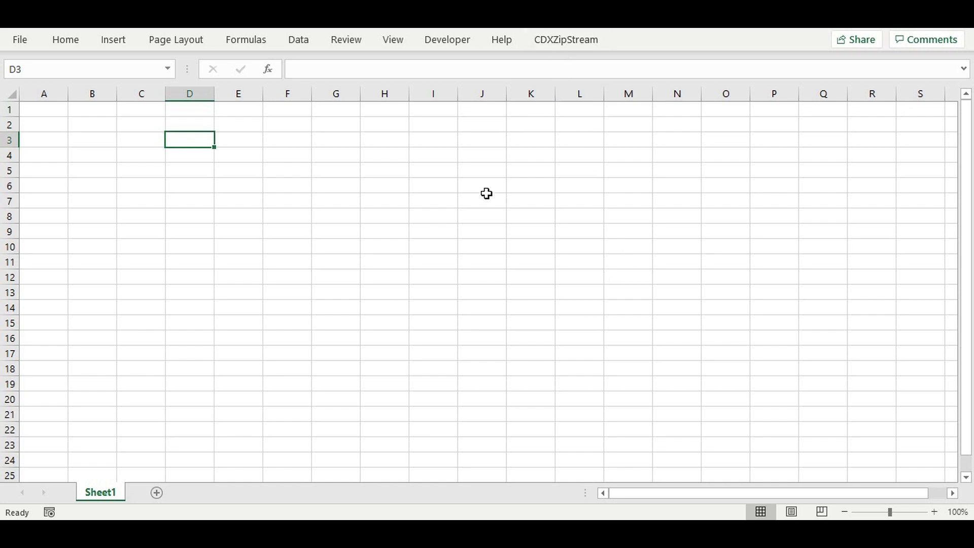
mouse_move(483, 207)
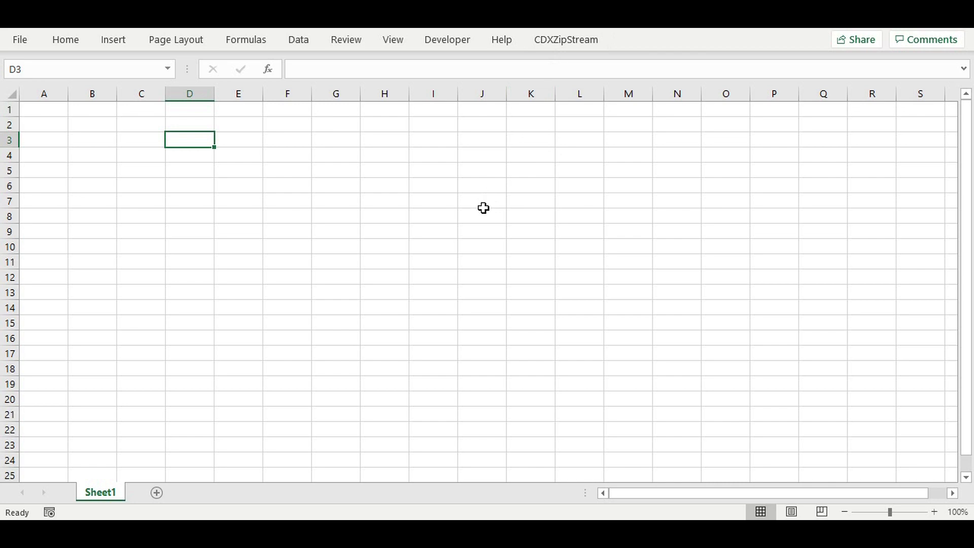
mouse_move(304, 153)
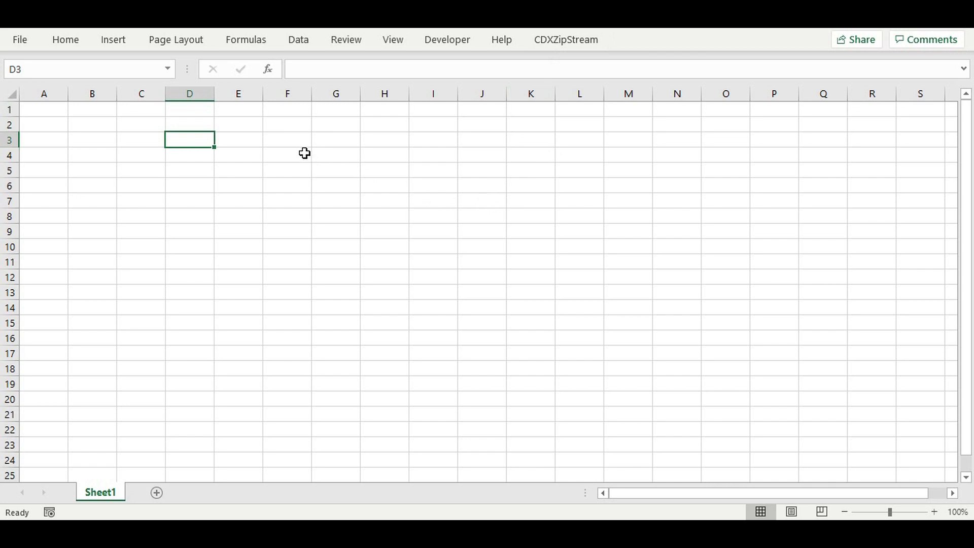
Start a CDXRouteBing route function for cell D3 from the CDXZipStream functions.
right_click(189, 139)
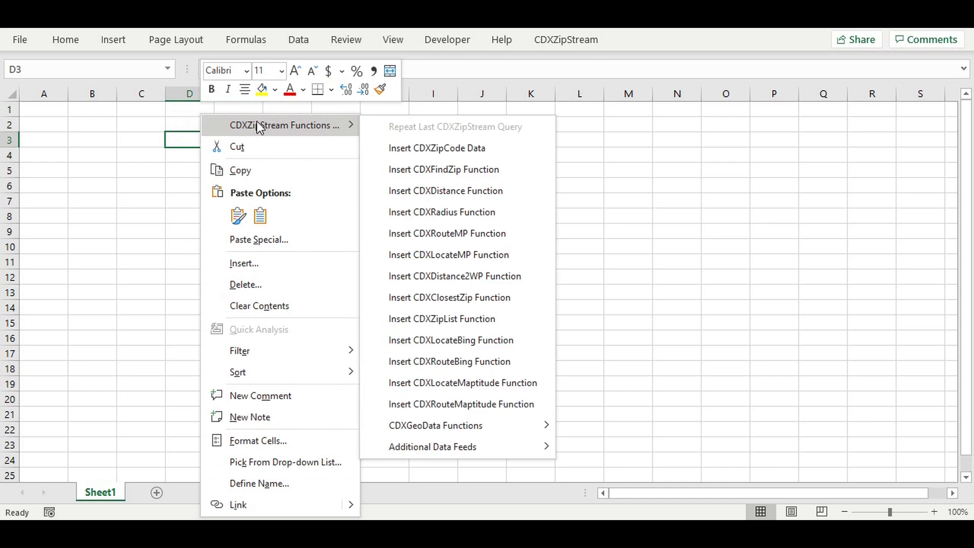
mouse_move(427, 365)
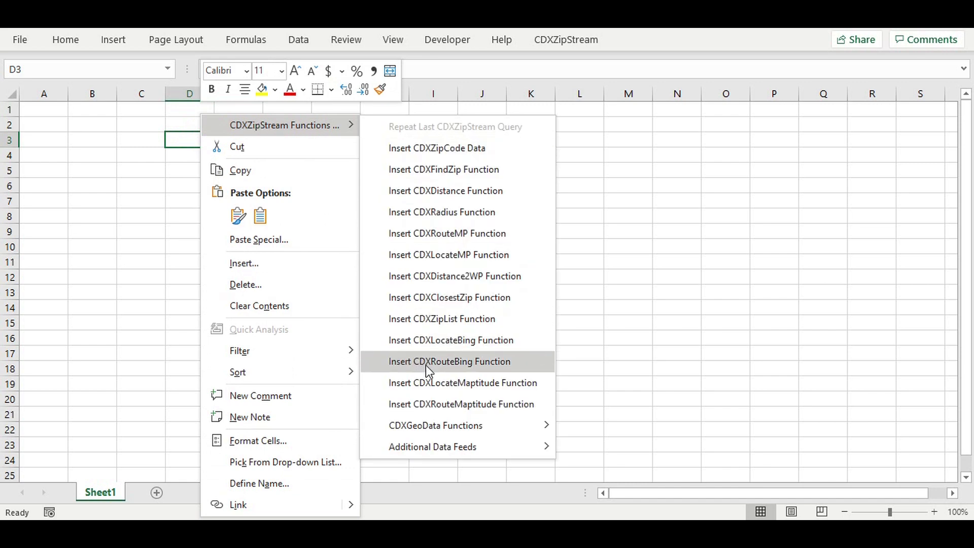
click(448, 361)
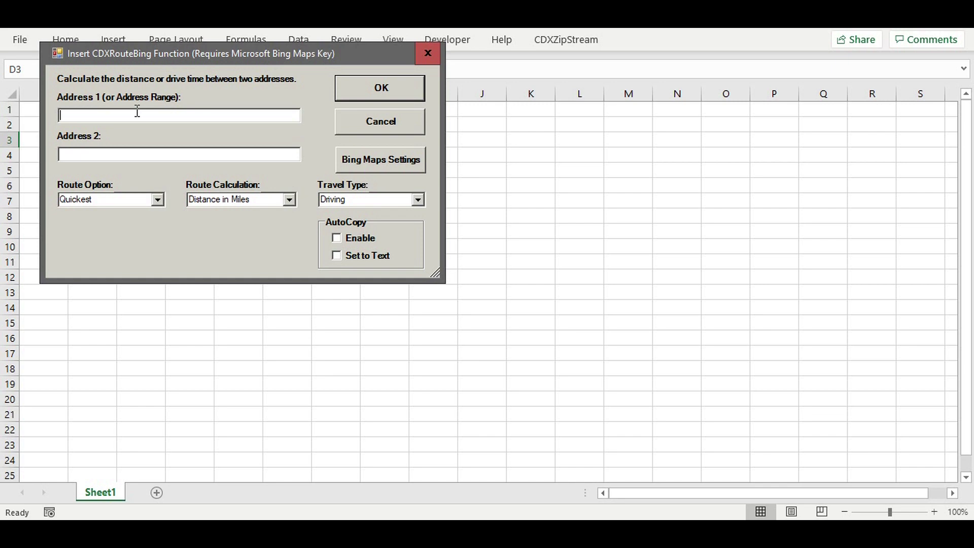
text(2 West)
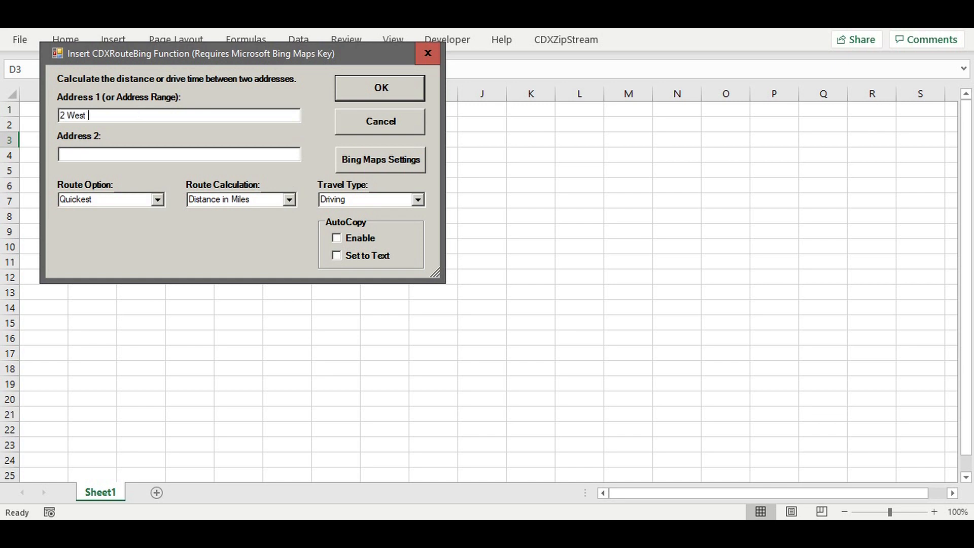
text(Hanover)
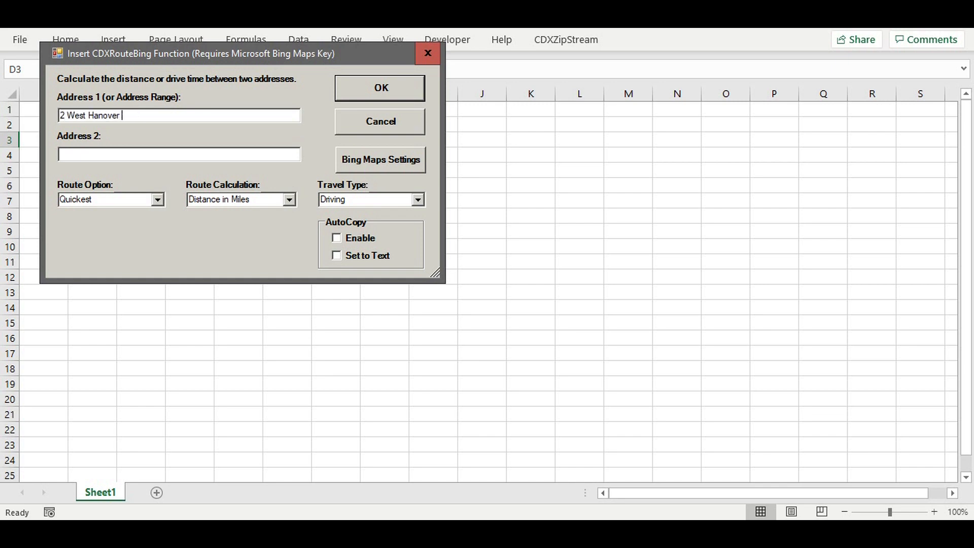
text(Ave)
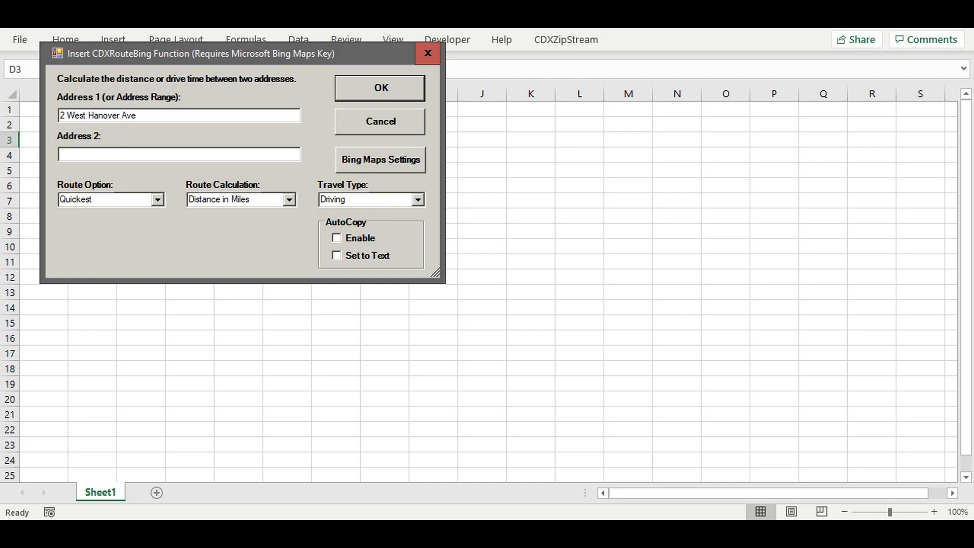
text(, Ra)
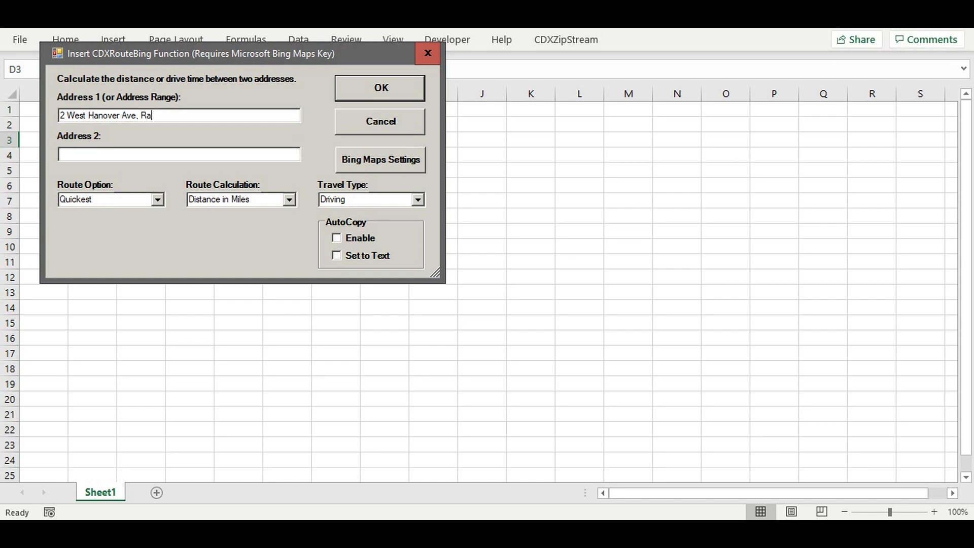
text(ndolph,)
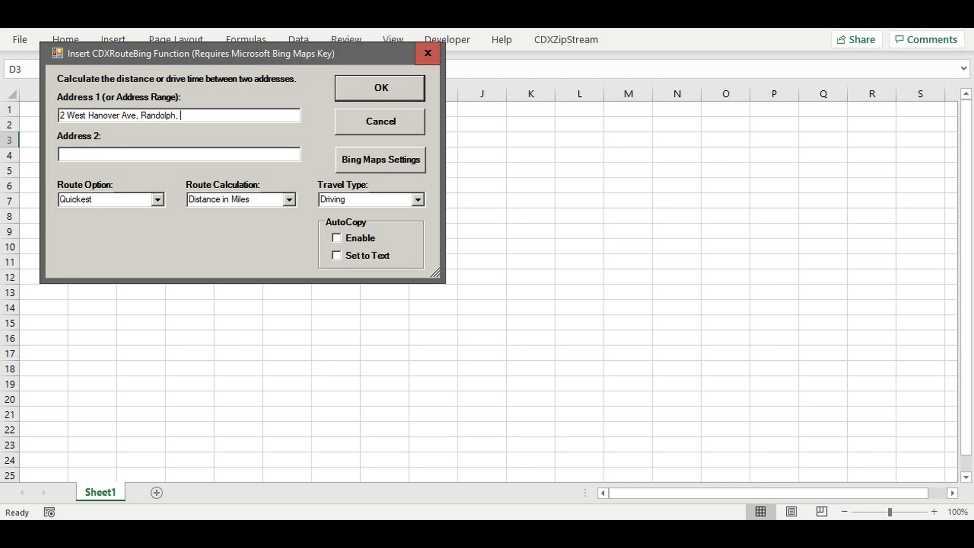
text(NJ)
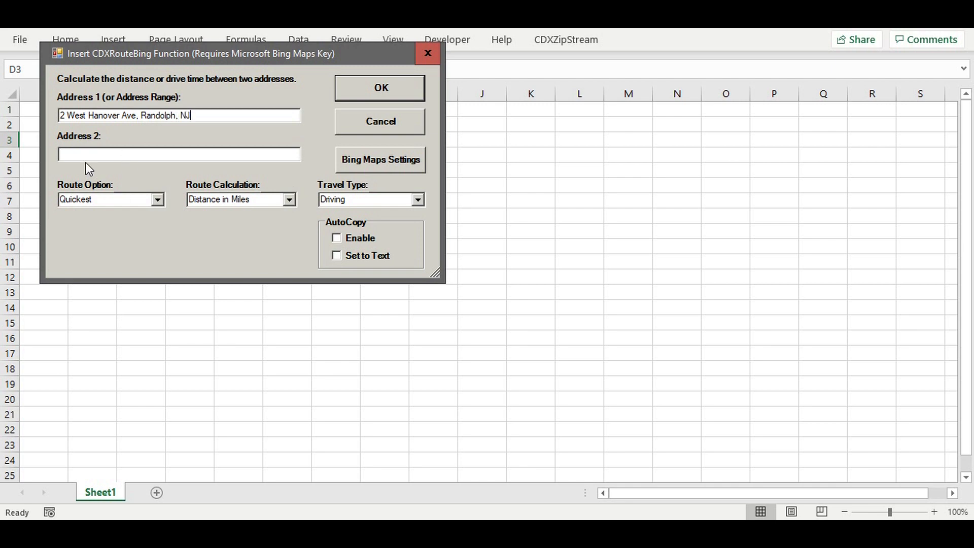
click(179, 155)
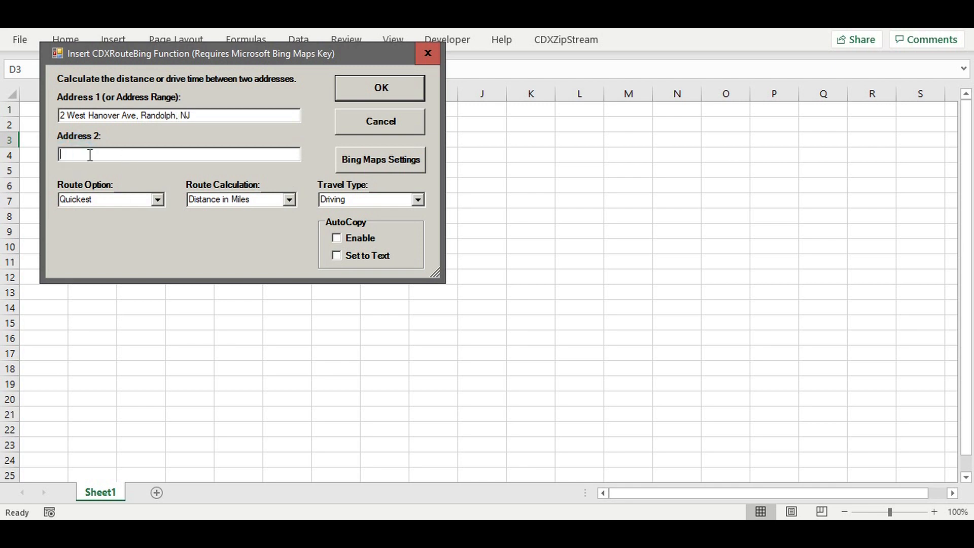
text(07801)
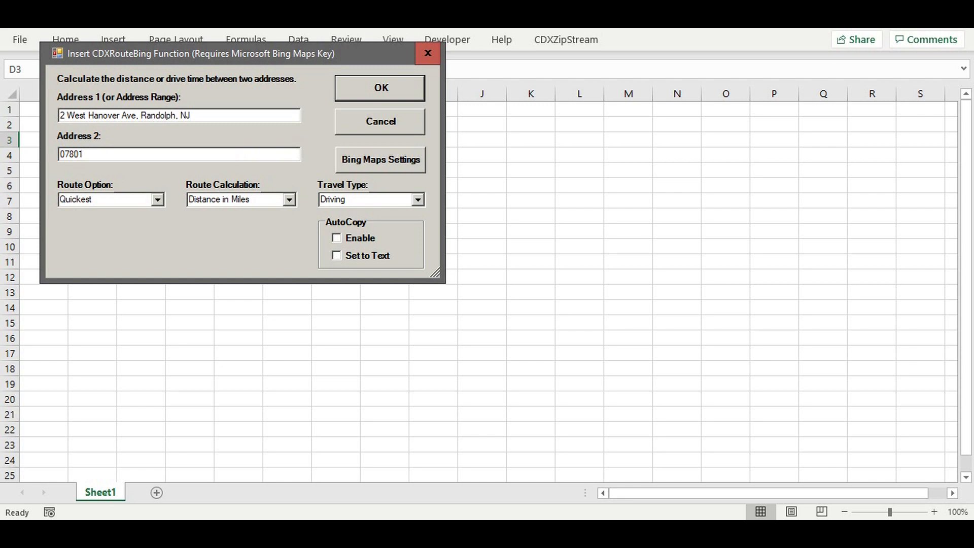
mouse_move(353, 118)
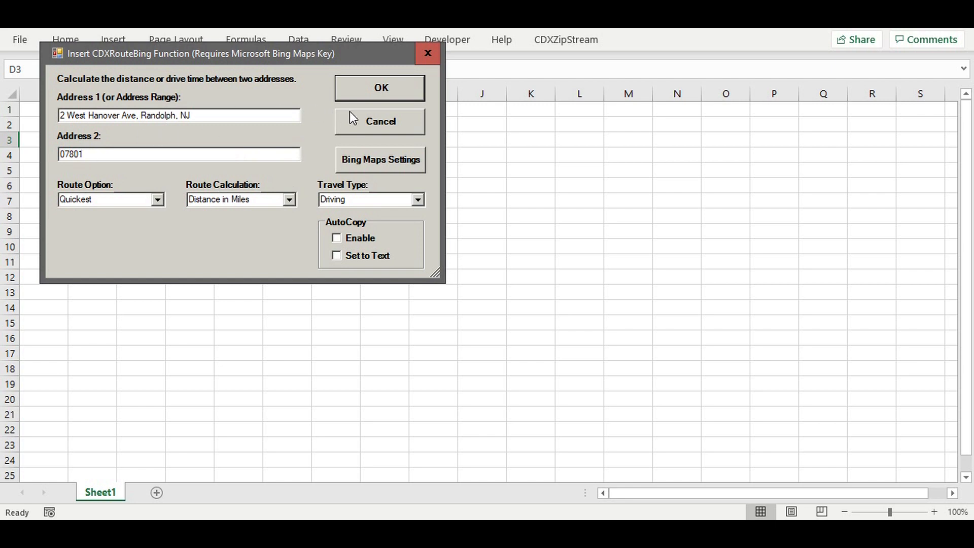
mouse_move(164, 213)
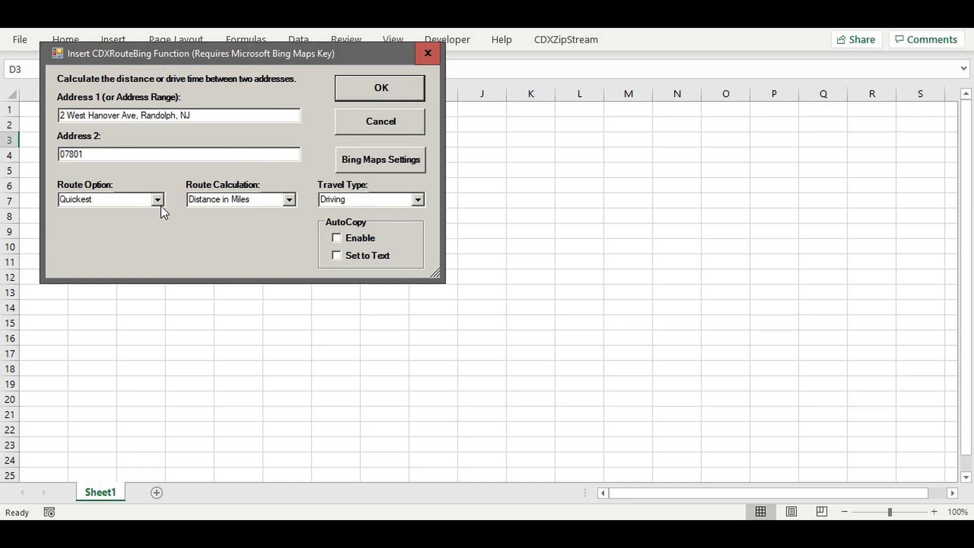
Keep Driving as the travel type and insert the route distance formula, giving about 5.29 miles in D3.
click(179, 154)
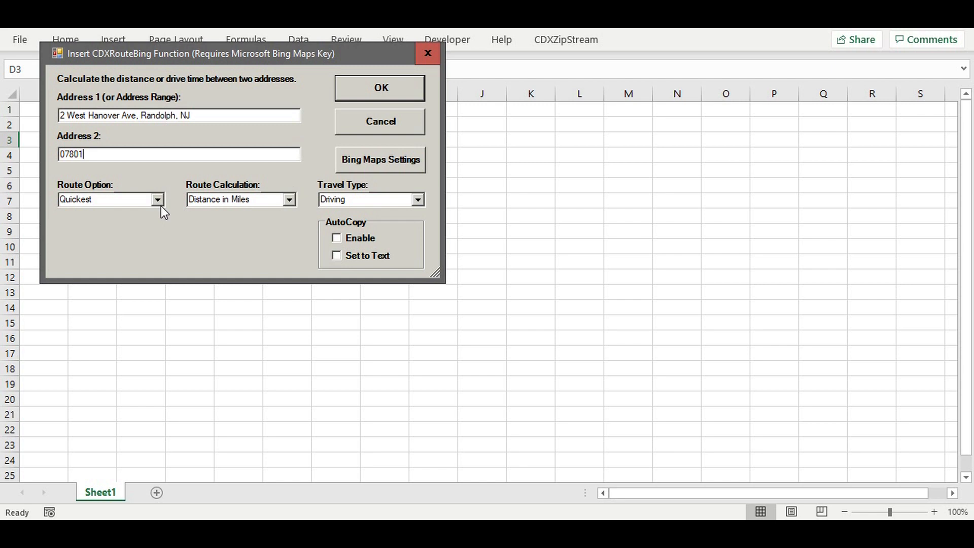
mouse_move(237, 213)
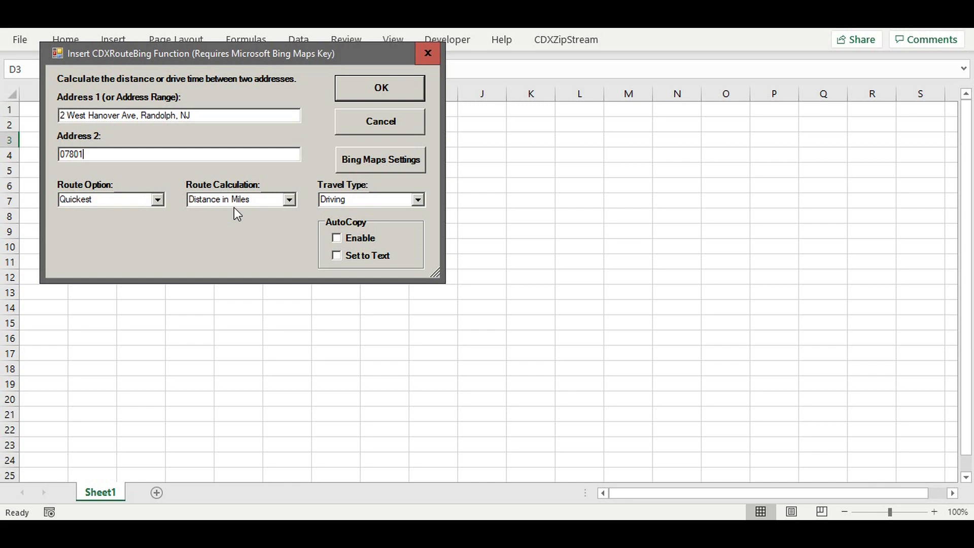
mouse_move(243, 215)
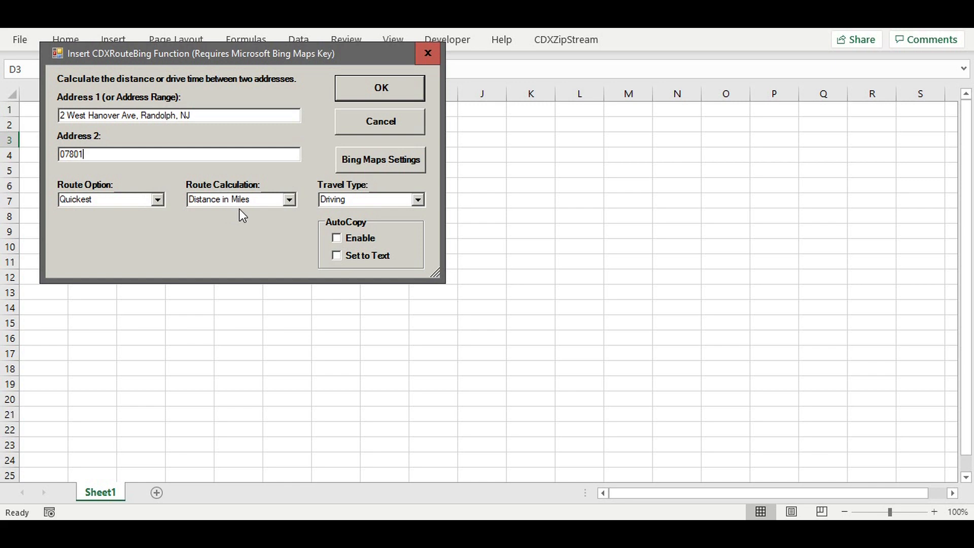
mouse_move(397, 200)
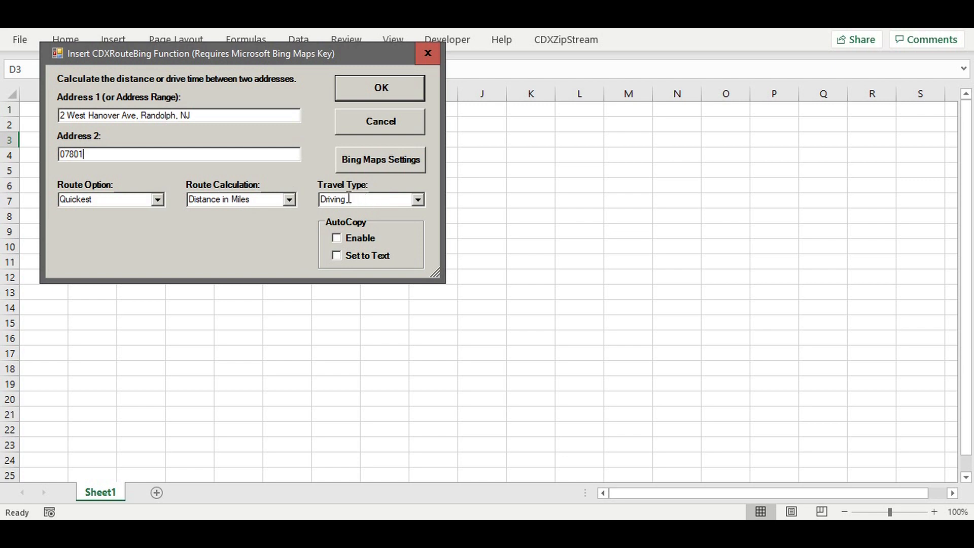
click(417, 200)
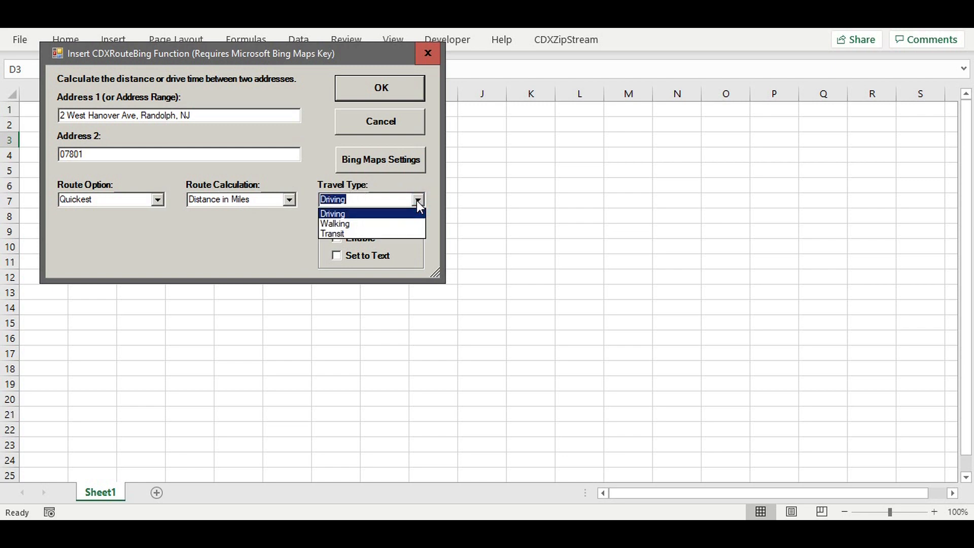
mouse_move(334, 223)
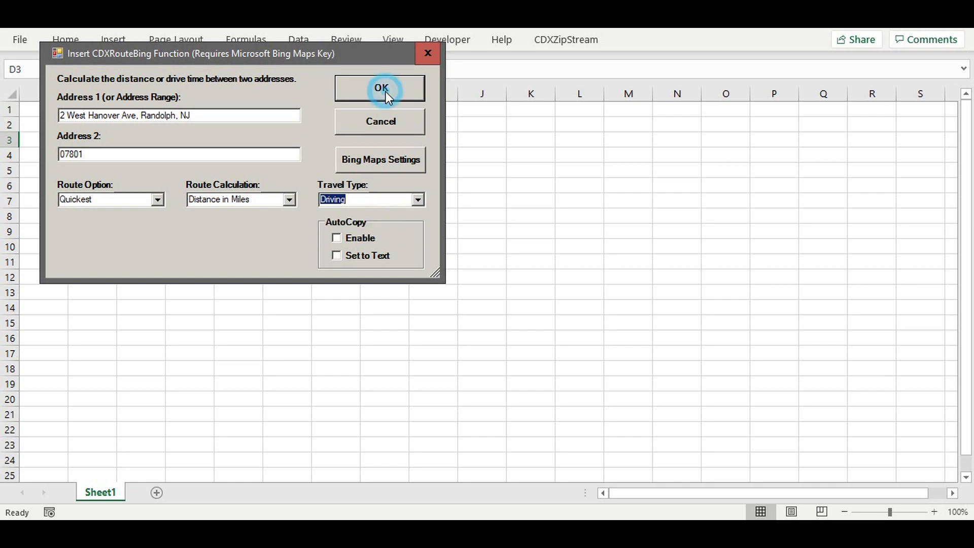
click(381, 88)
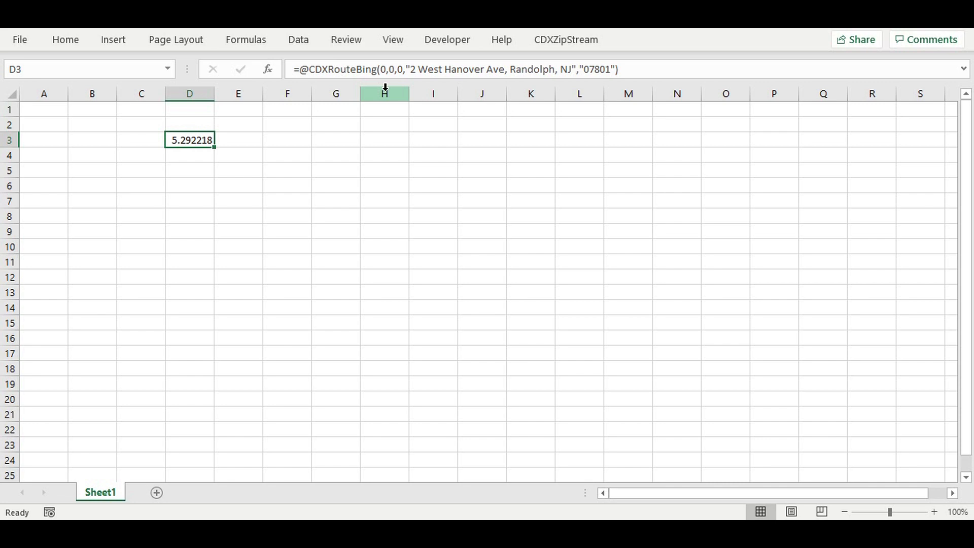
mouse_move(315, 120)
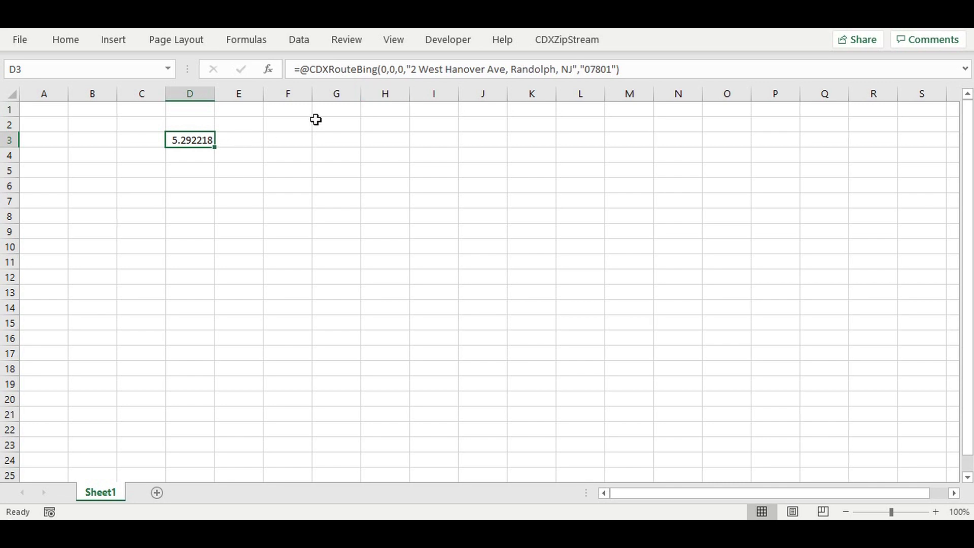
mouse_move(641, 68)
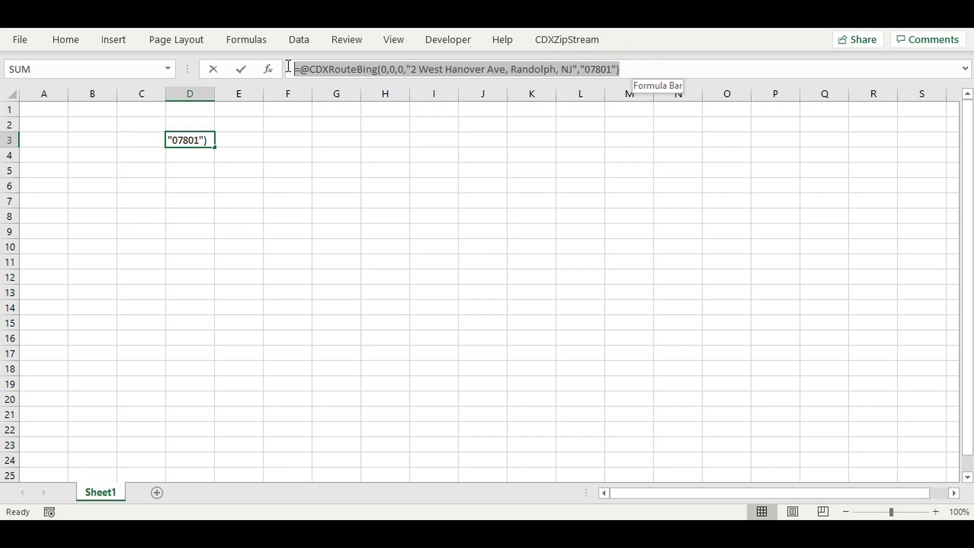
Review D3's CDXRouteBing formula in the formula bar without changing it.
click(392, 69)
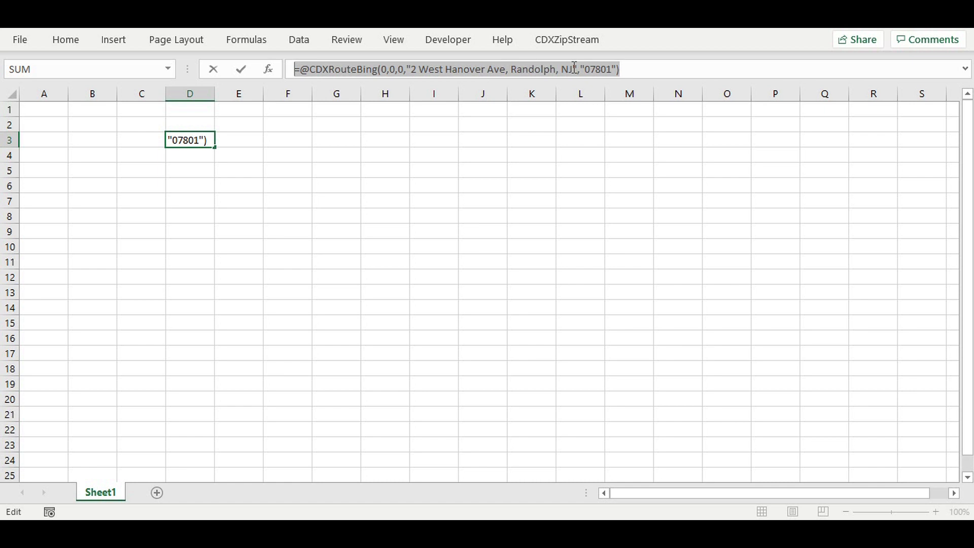
mouse_move(637, 68)
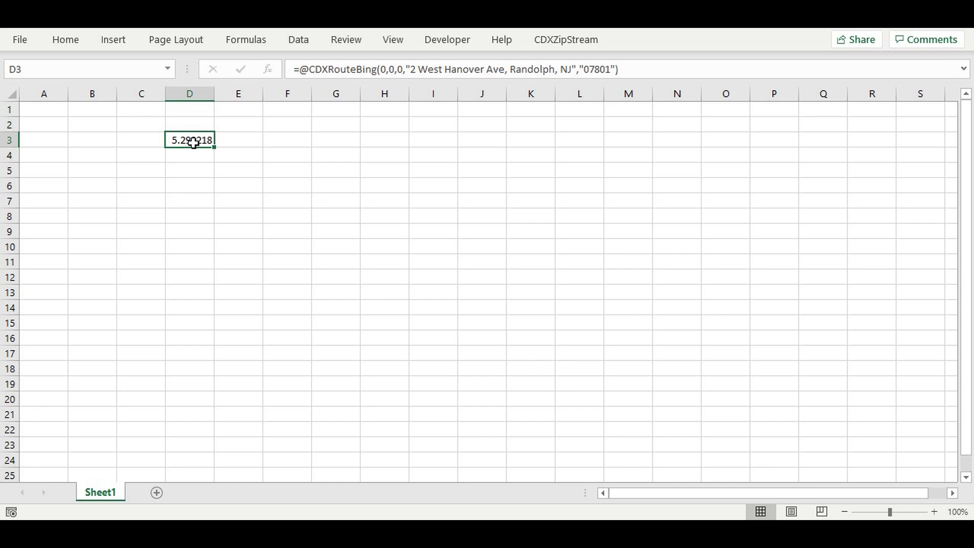
mouse_move(410, 69)
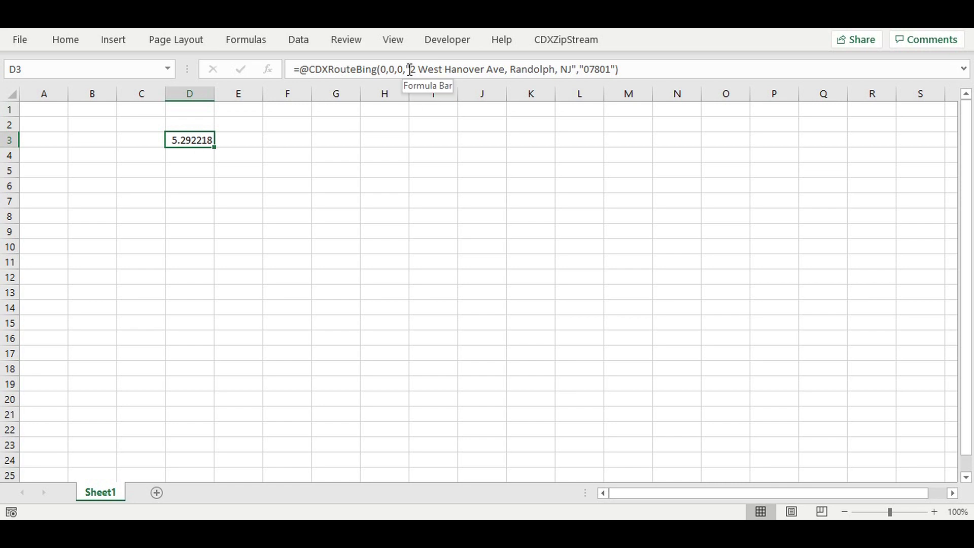
mouse_move(512, 69)
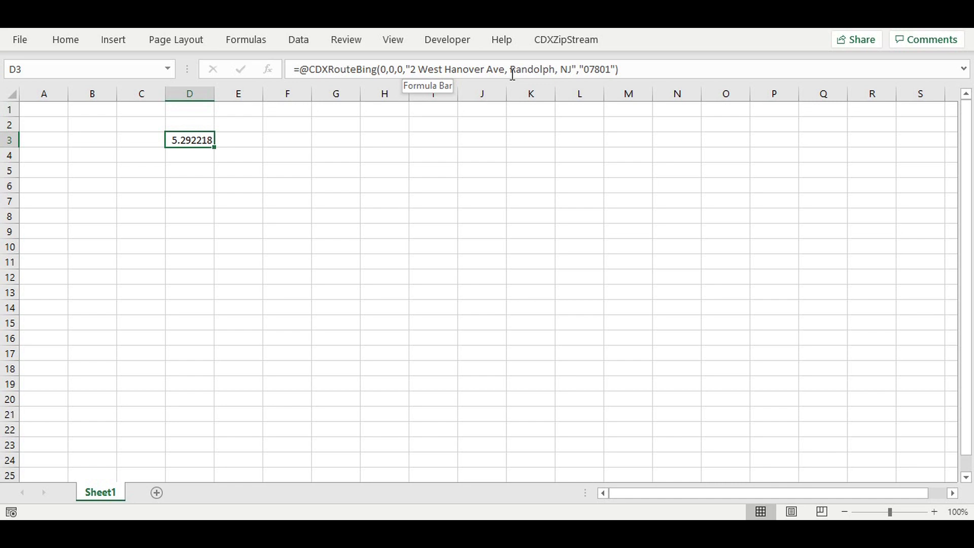
mouse_move(166, 377)
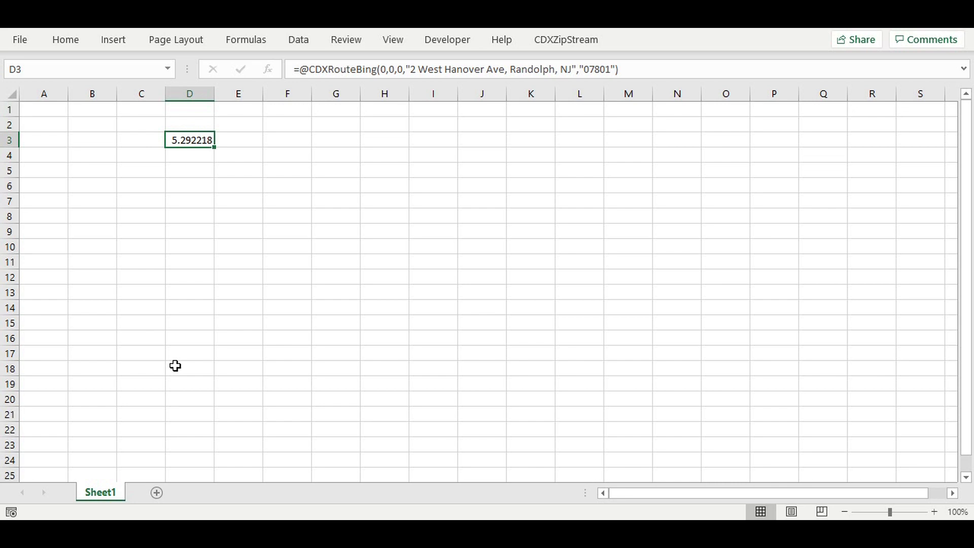
mouse_move(157, 492)
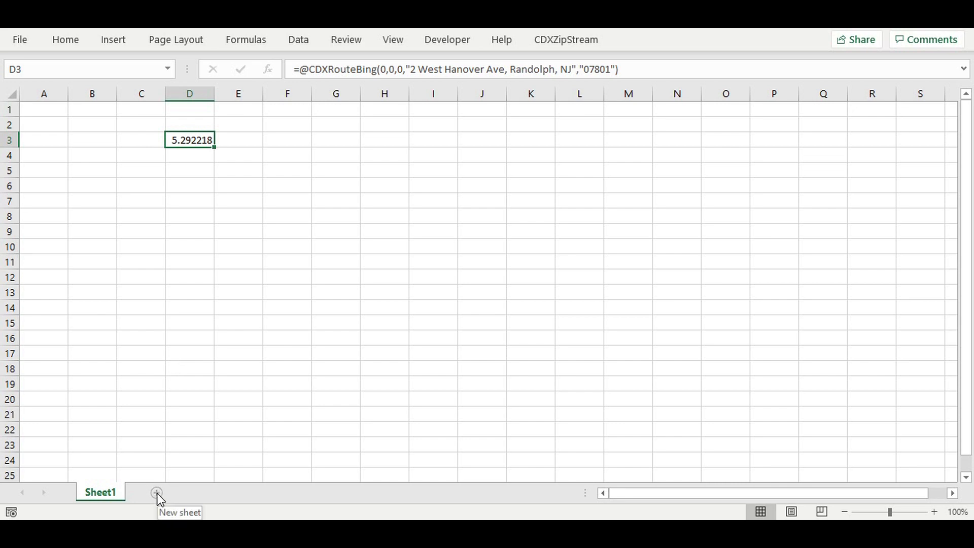
Add a blank Sheet2 and bring up the shortcut options for cell C4.
click(156, 492)
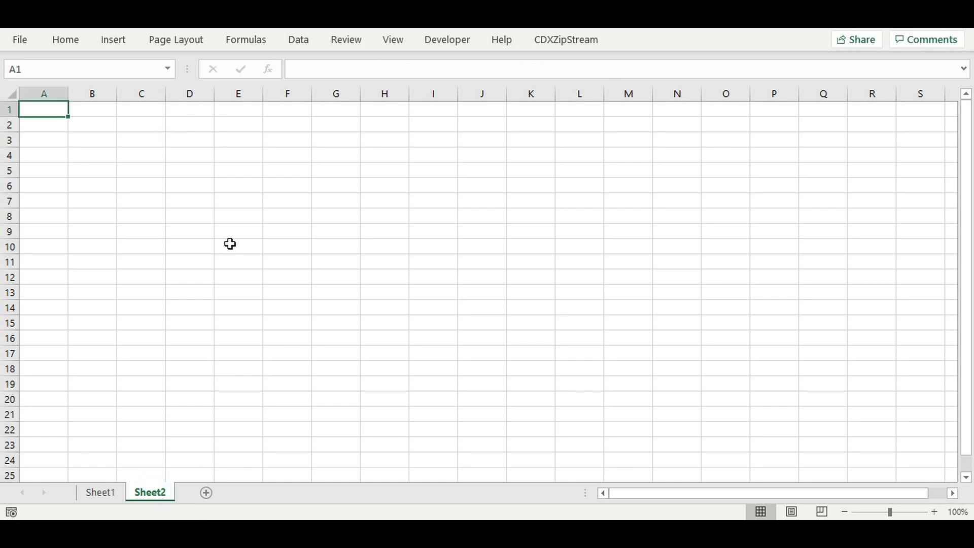
mouse_move(145, 174)
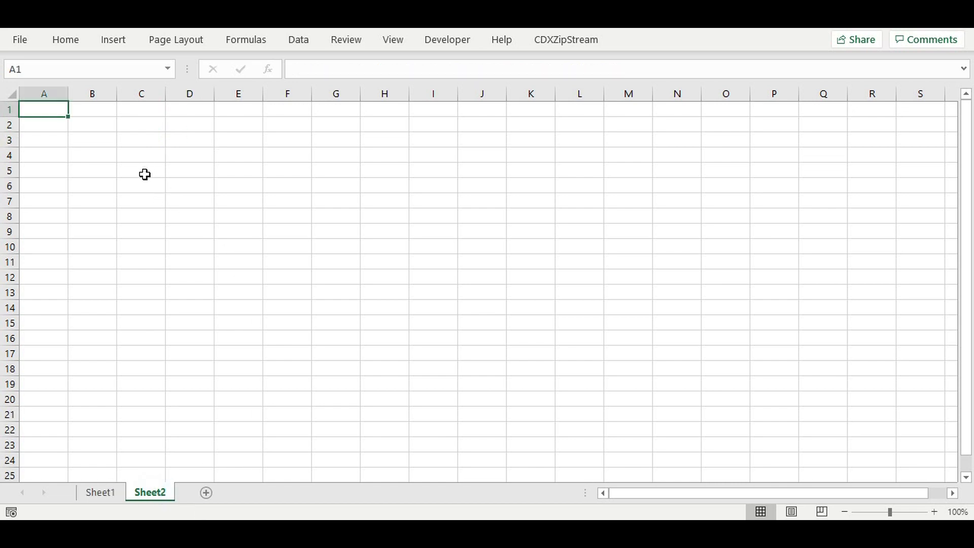
mouse_move(149, 165)
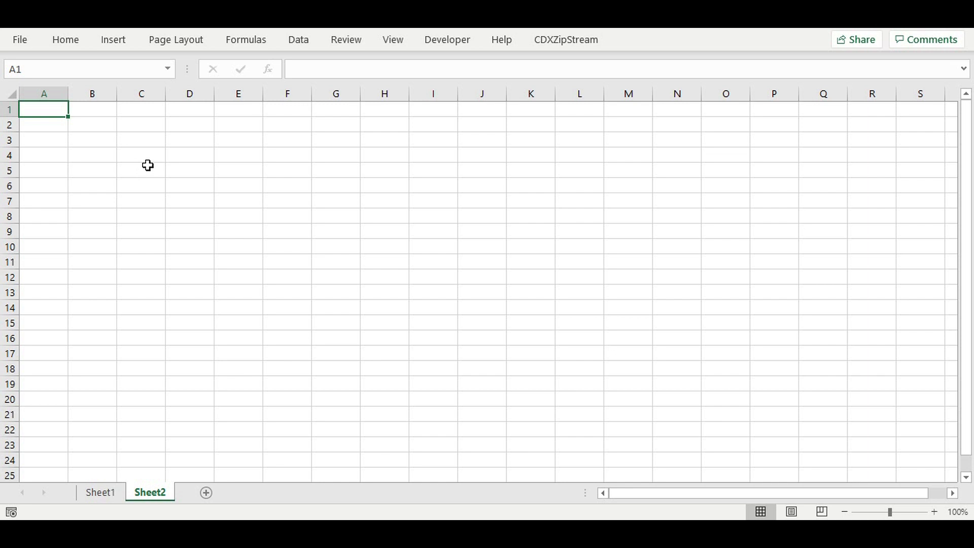
click(141, 155)
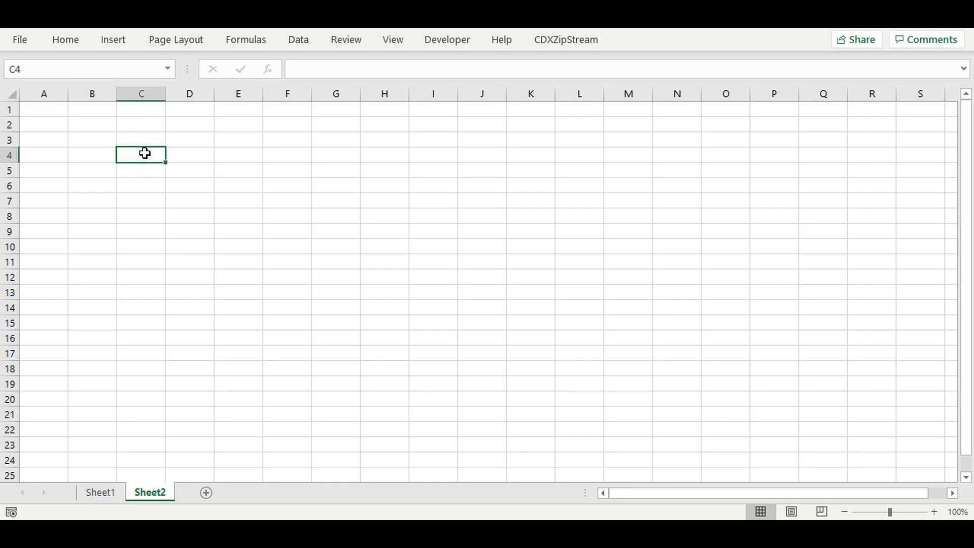
right_click(143, 154)
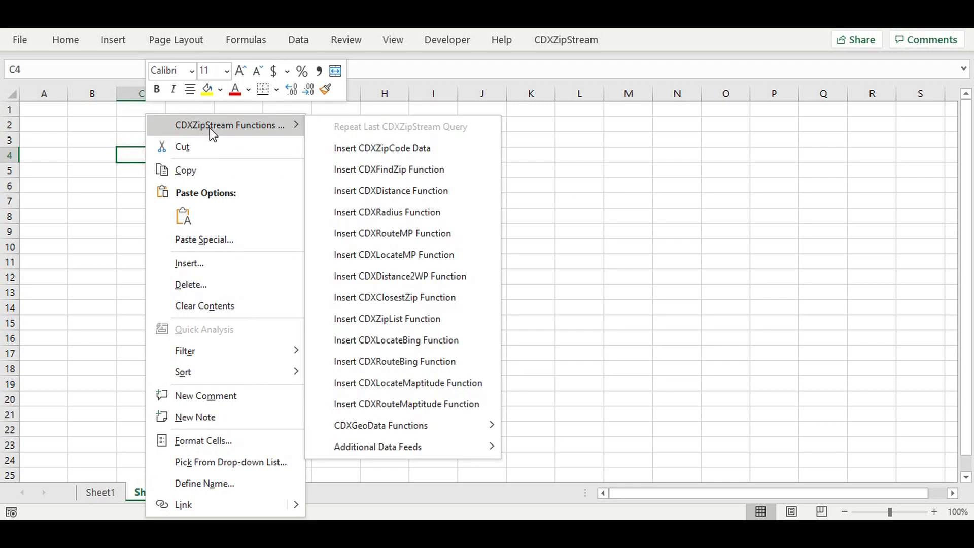
mouse_move(386, 319)
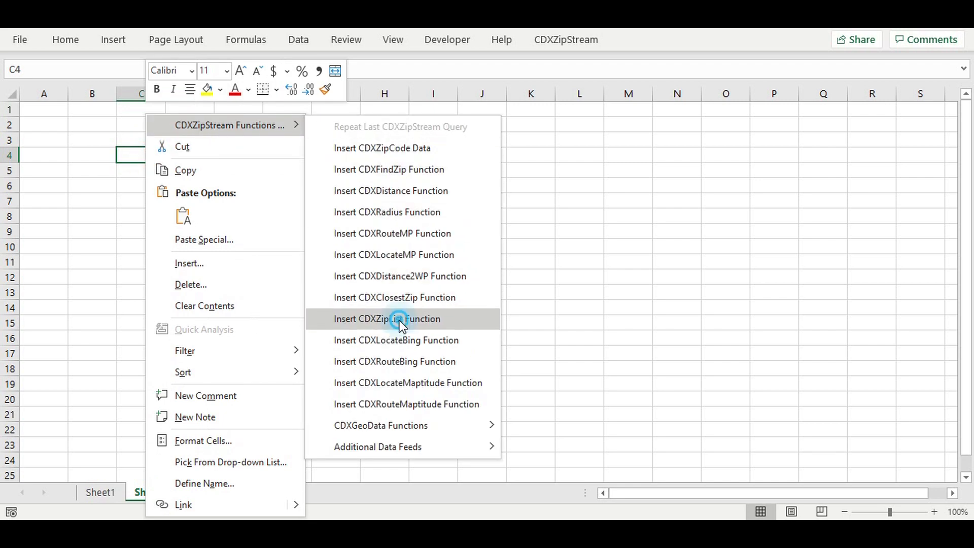
Insert a CDXZipList of New Jersey Morris County zip codes from C4 down, then select D4.
click(387, 318)
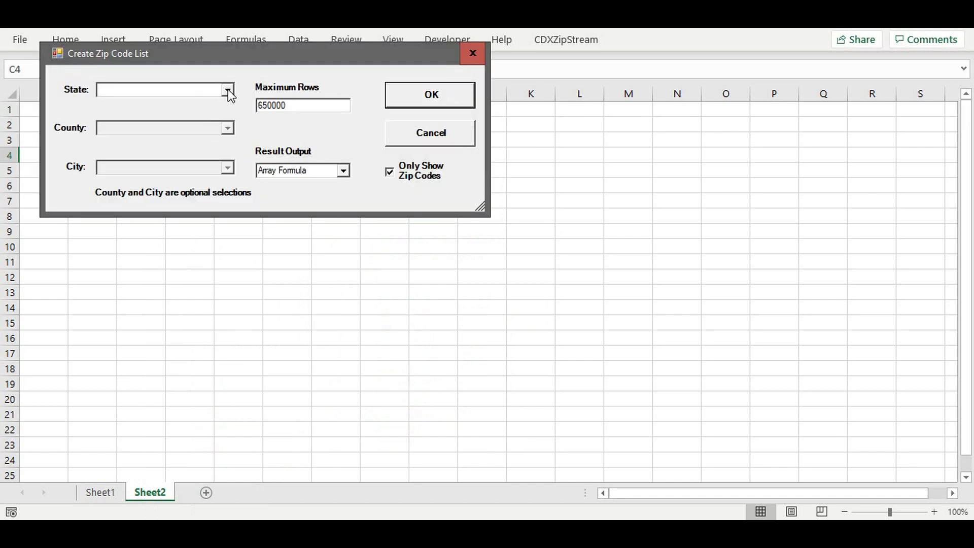
click(228, 89)
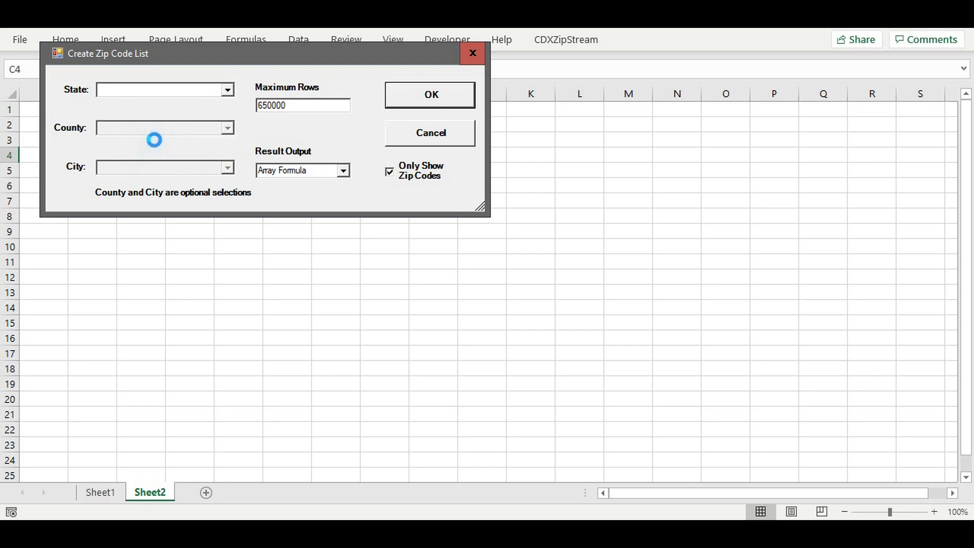
click(227, 128)
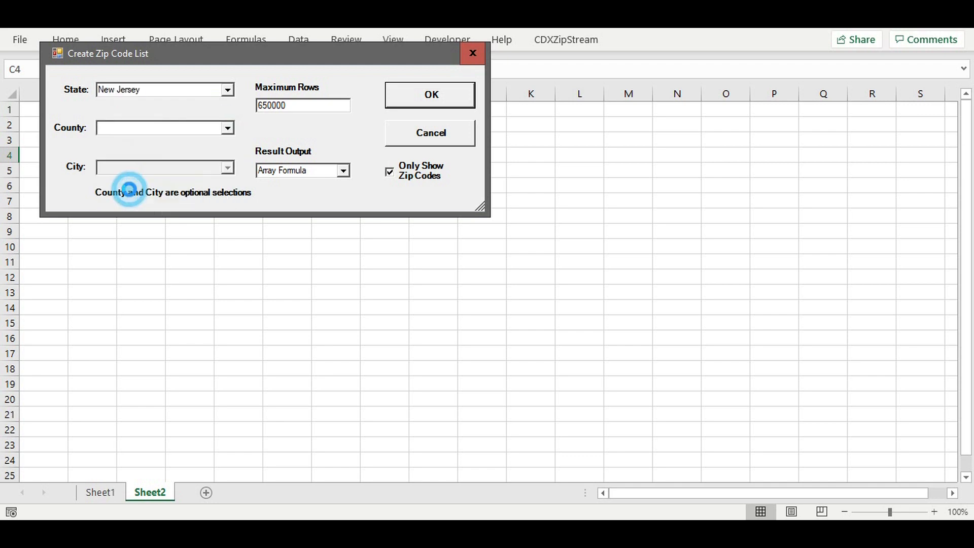
text(Morris)
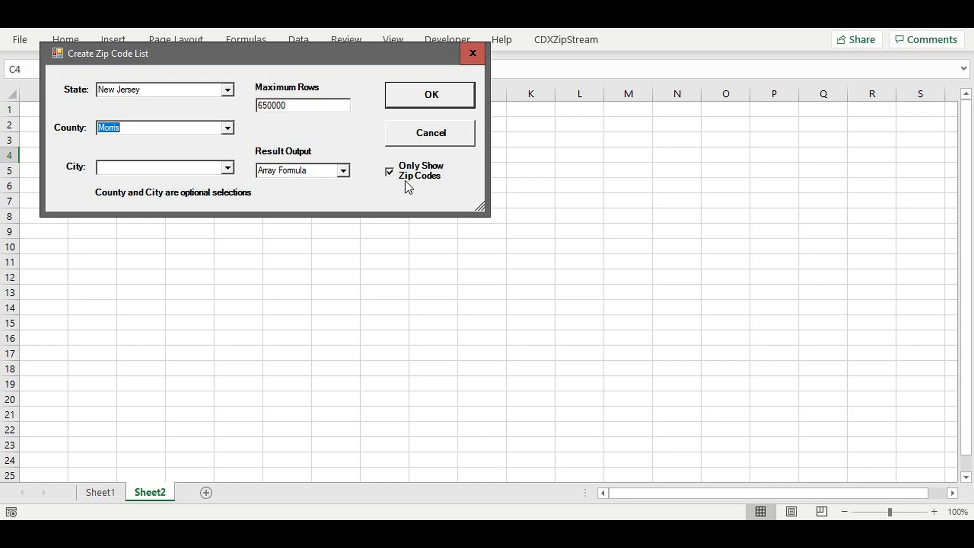
mouse_move(430, 154)
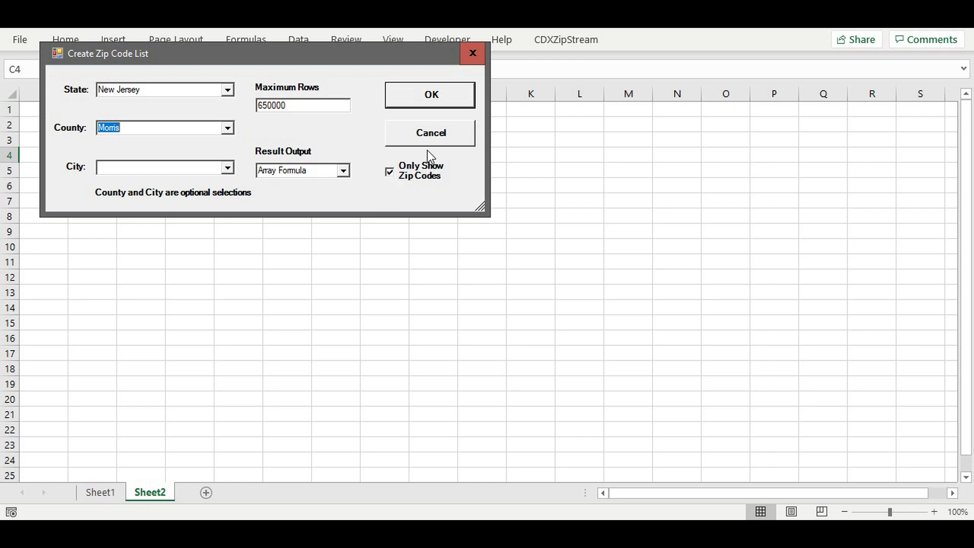
click(430, 95)
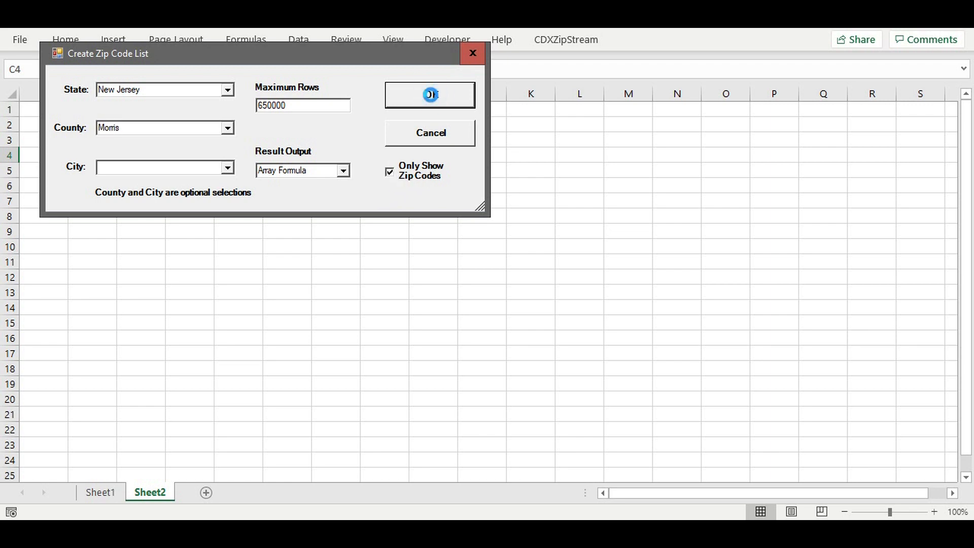
click(429, 94)
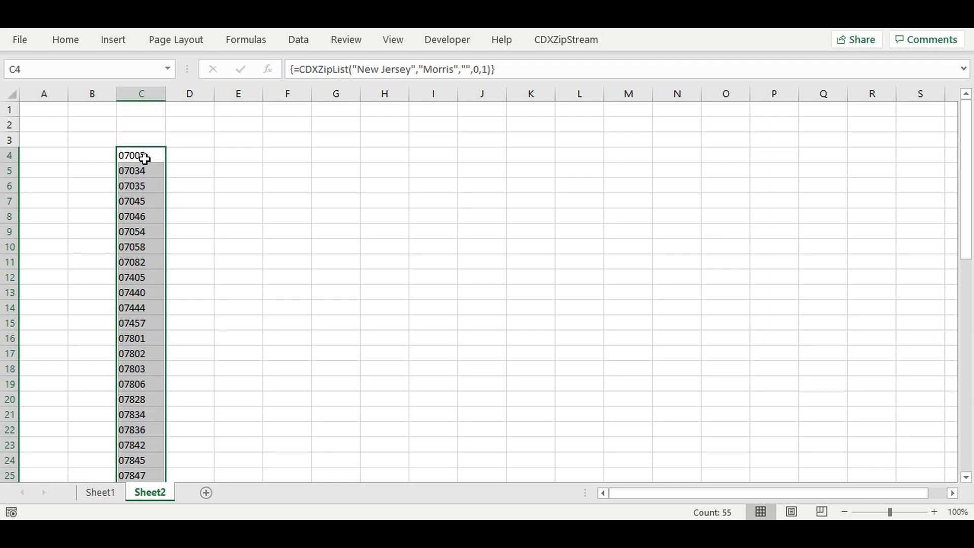
mouse_move(139, 154)
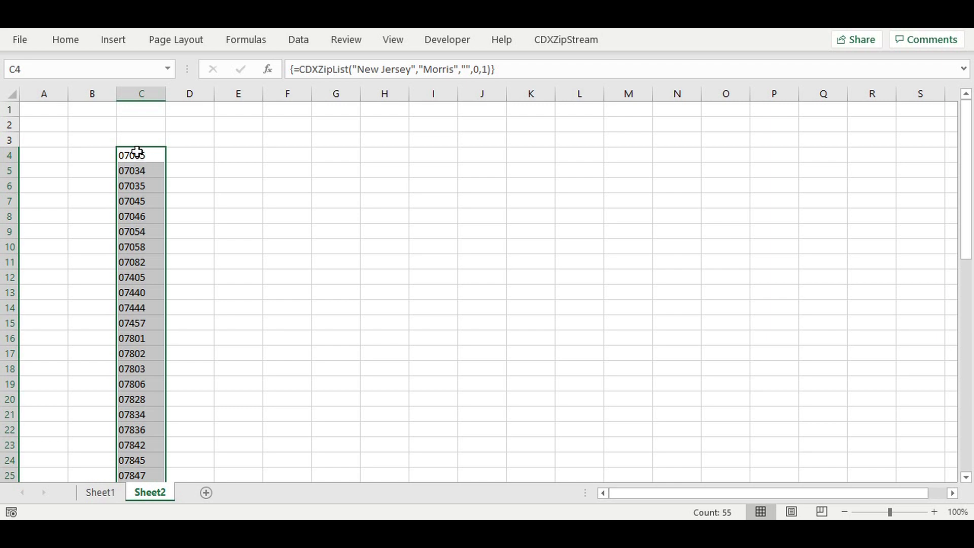
click(190, 154)
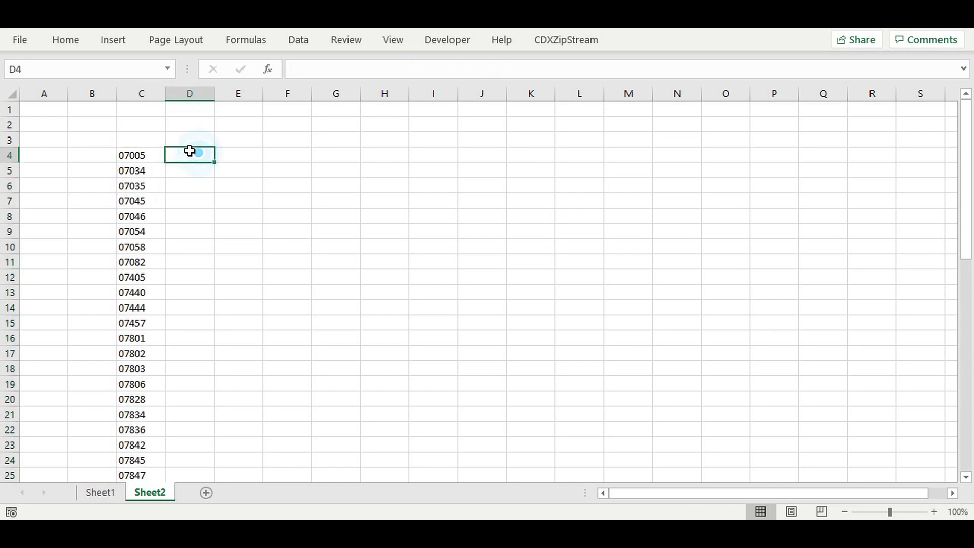
Set up a CDXRouteBing route in D4 from c4 to '2 West Hanover Ave. Randolph, NJ' with AutoCopy enabled.
right_click(190, 154)
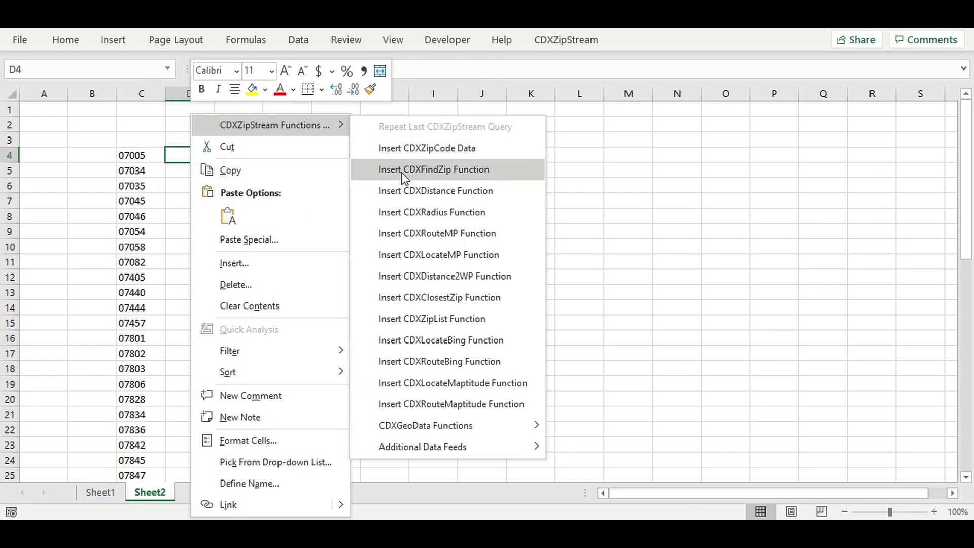
click(439, 361)
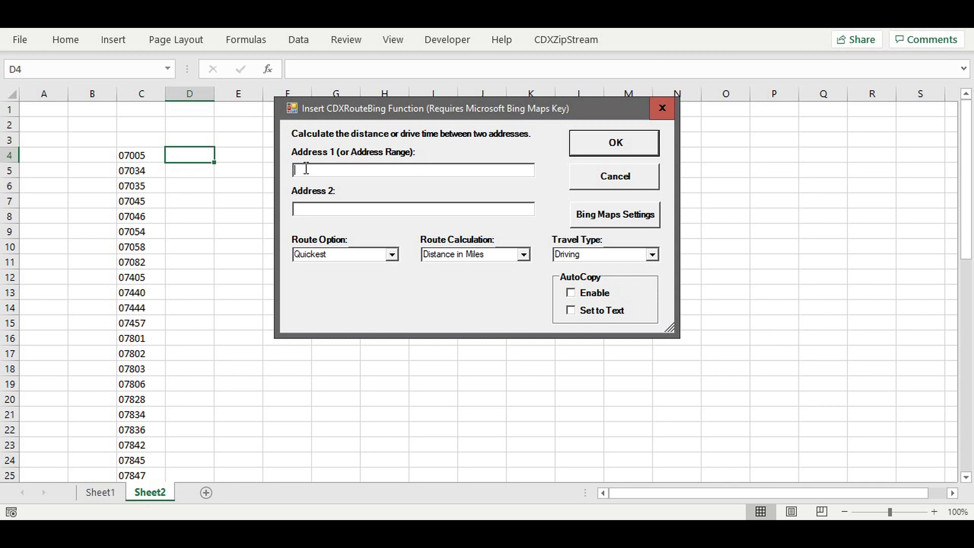
text(c4)
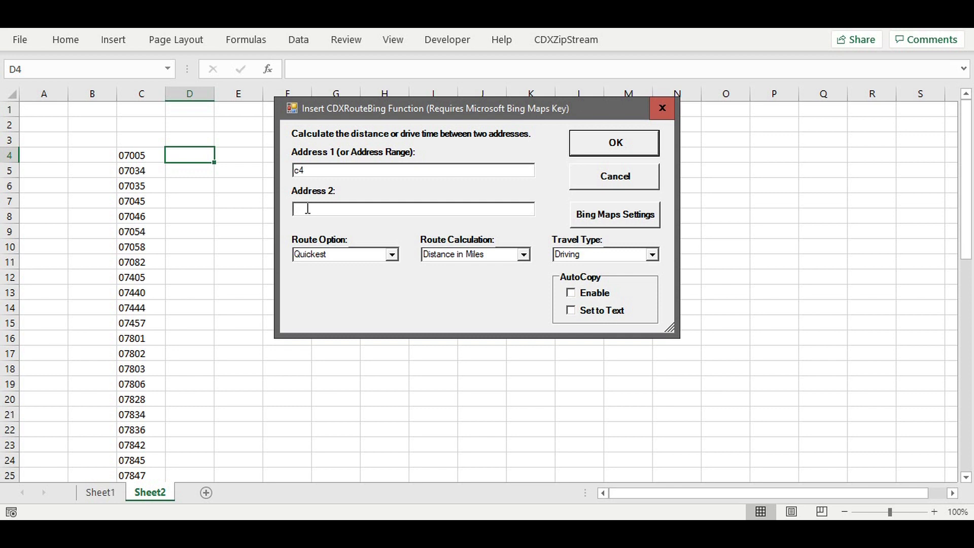
text(2 West Hanover Ave. Randolph, NJ)
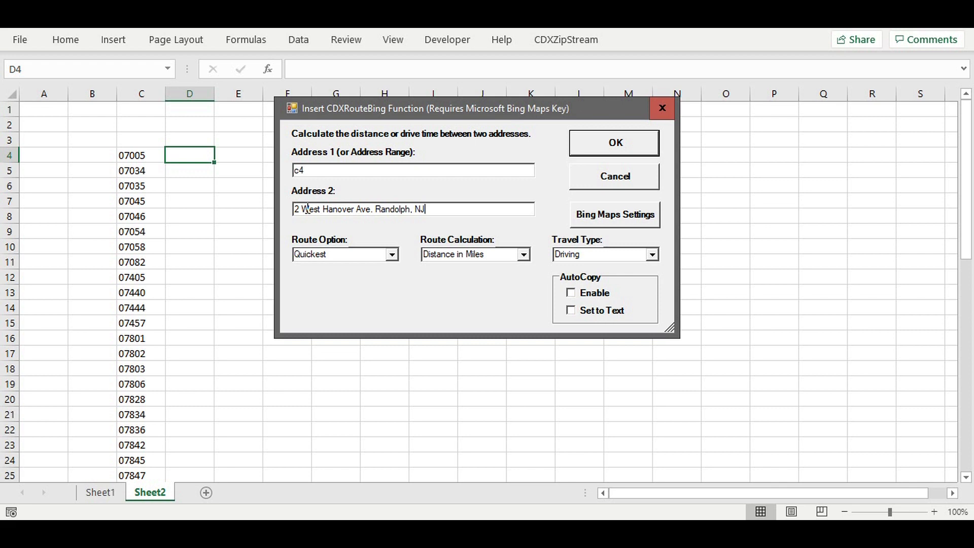
mouse_move(538, 174)
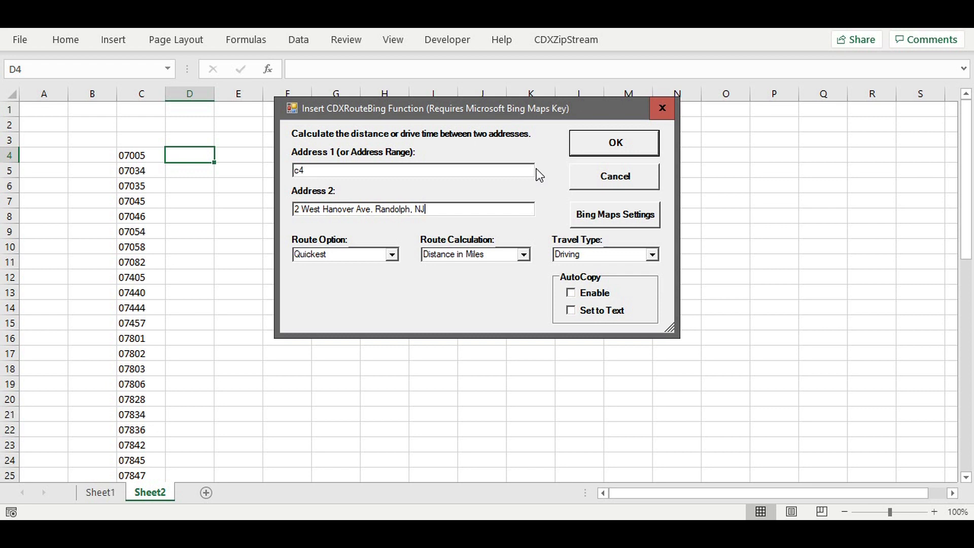
mouse_move(563, 302)
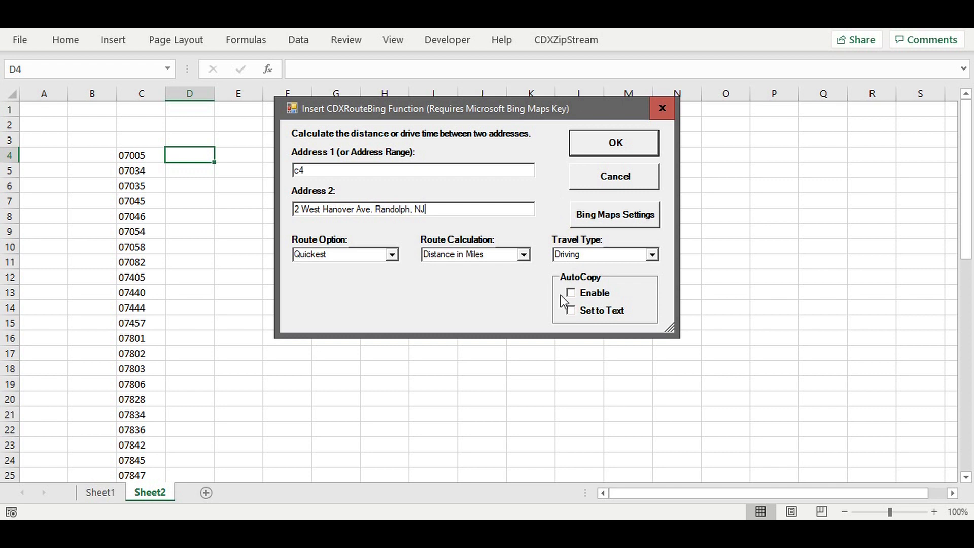
click(569, 292)
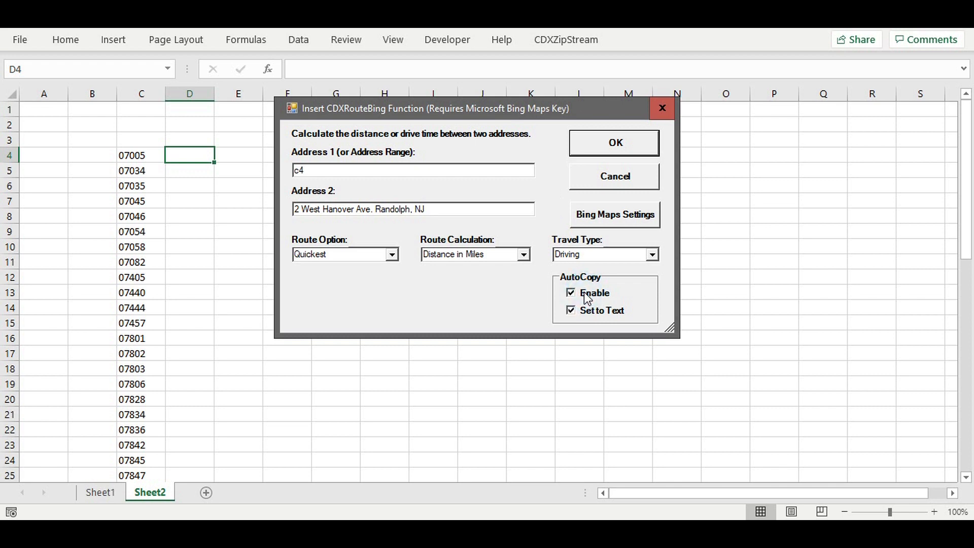
mouse_move(589, 177)
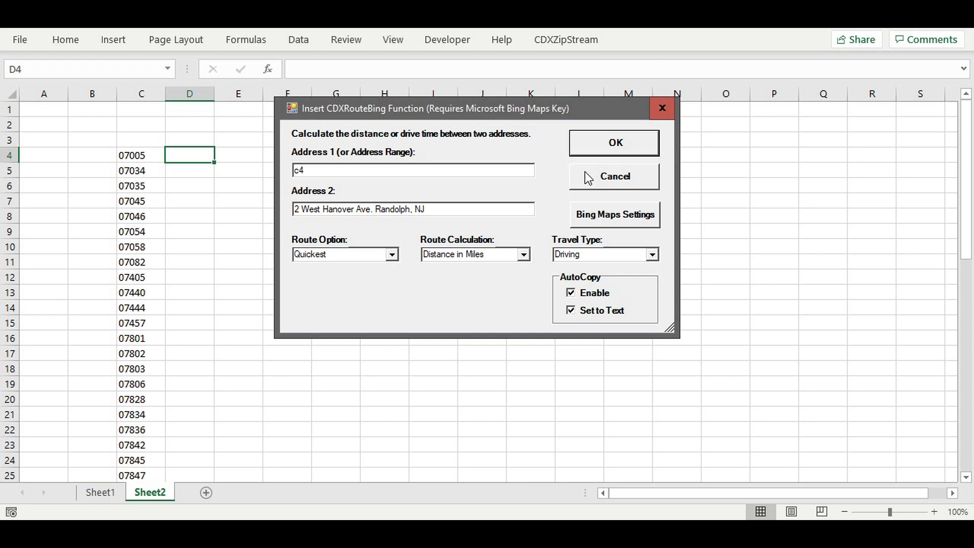
mouse_move(609, 154)
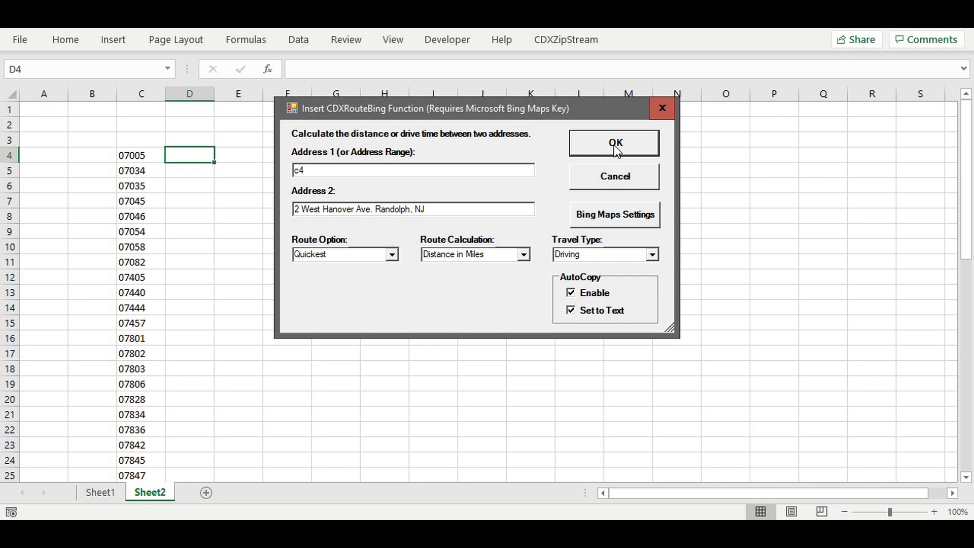
Insert the distance formula so column D fills with driving miles for every Morris County zip.
click(613, 142)
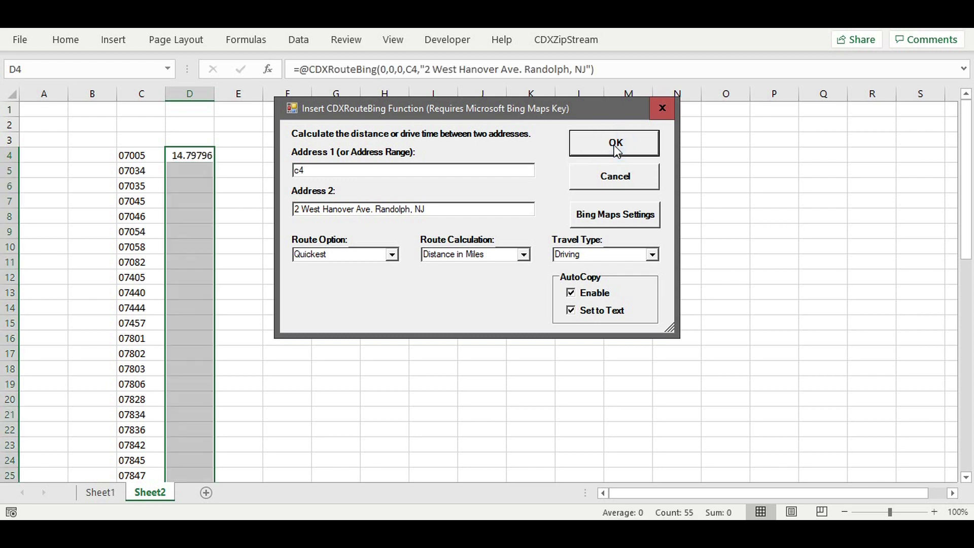
click(613, 143)
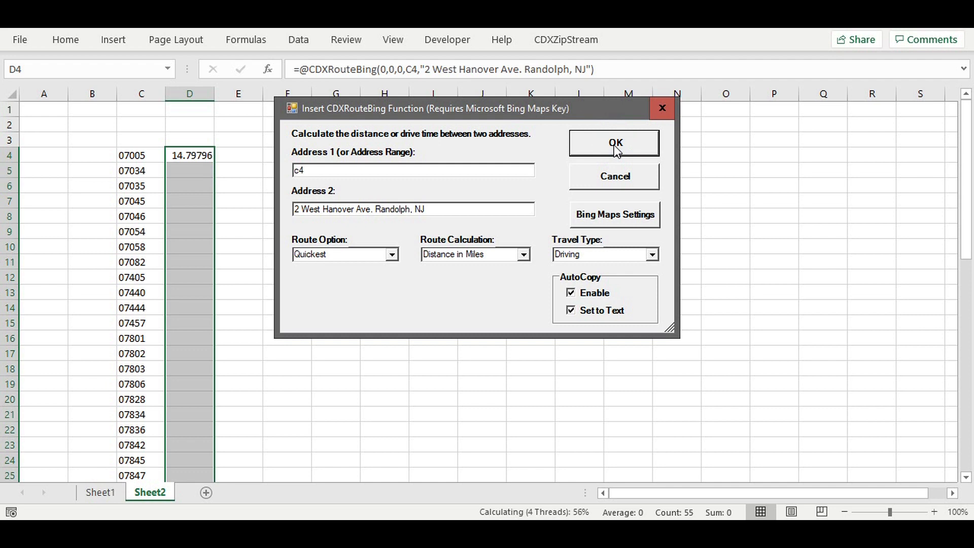
click(613, 142)
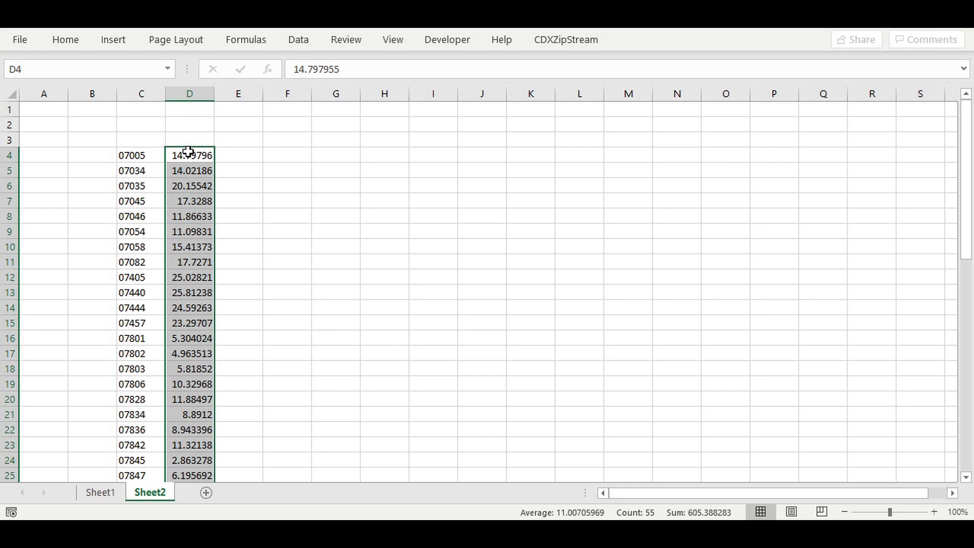
mouse_move(154, 369)
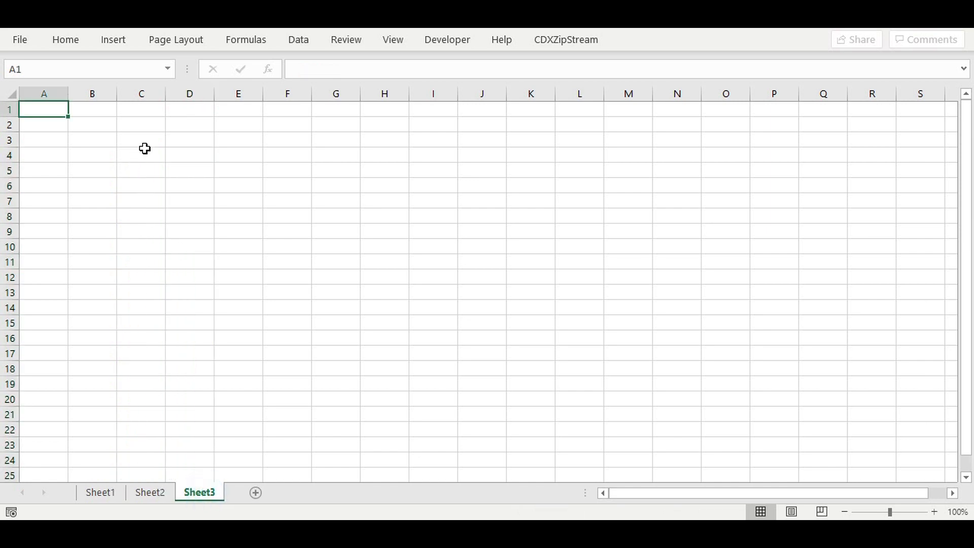
mouse_move(145, 158)
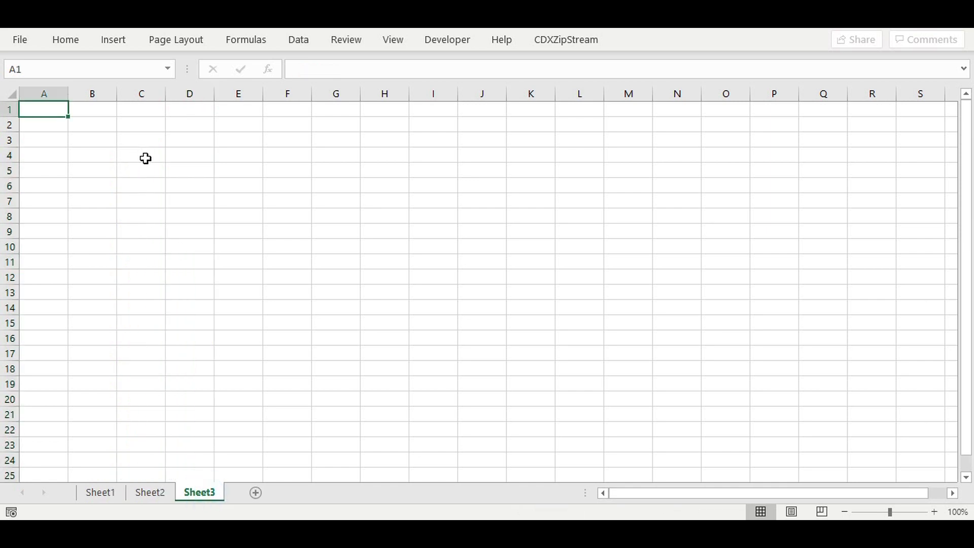
Paste the six route addresses into C4:C9 on Sheet3 and select G4.
click(141, 155)
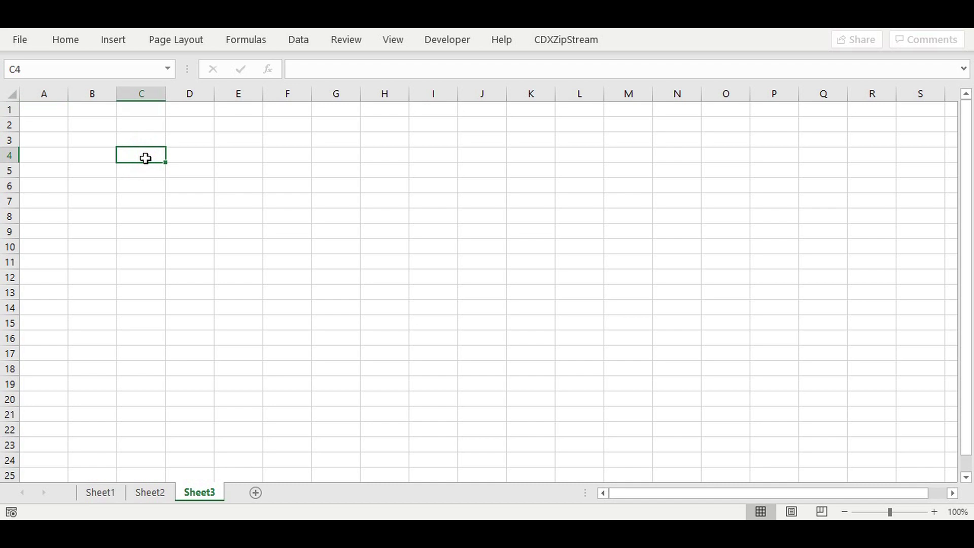
key(ctrl+v)
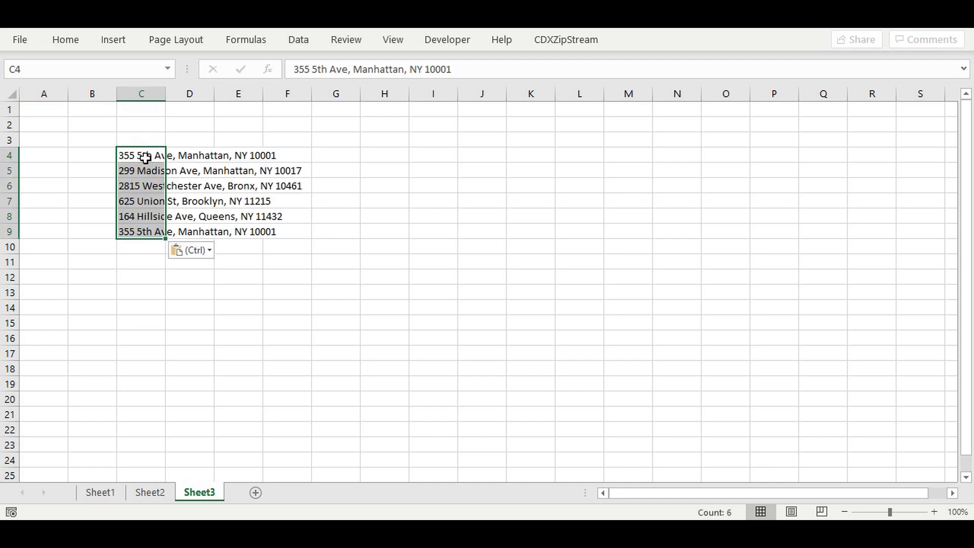
click(336, 155)
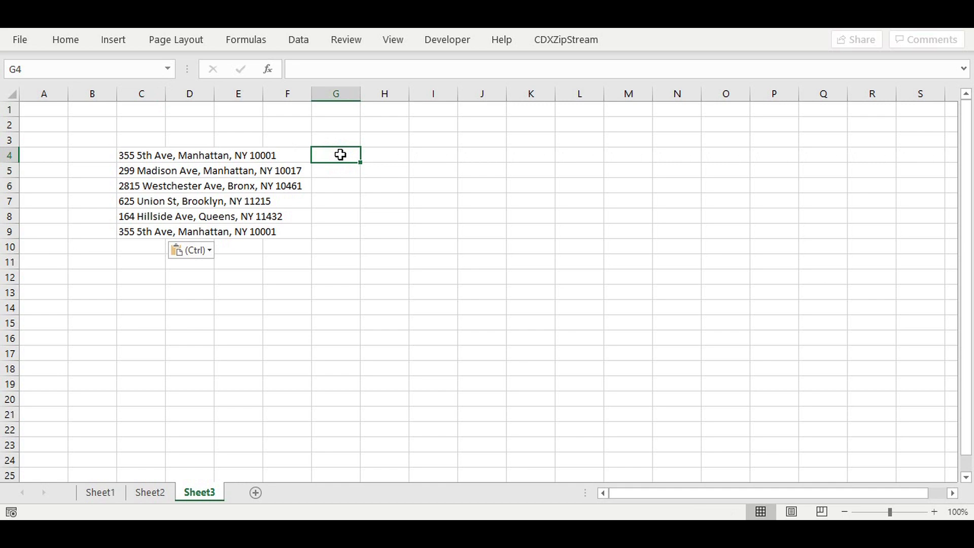
Insert a CDXRouteBing formula in G4 over C4:C9, returning a total route of about 47.45 miles.
right_click(336, 154)
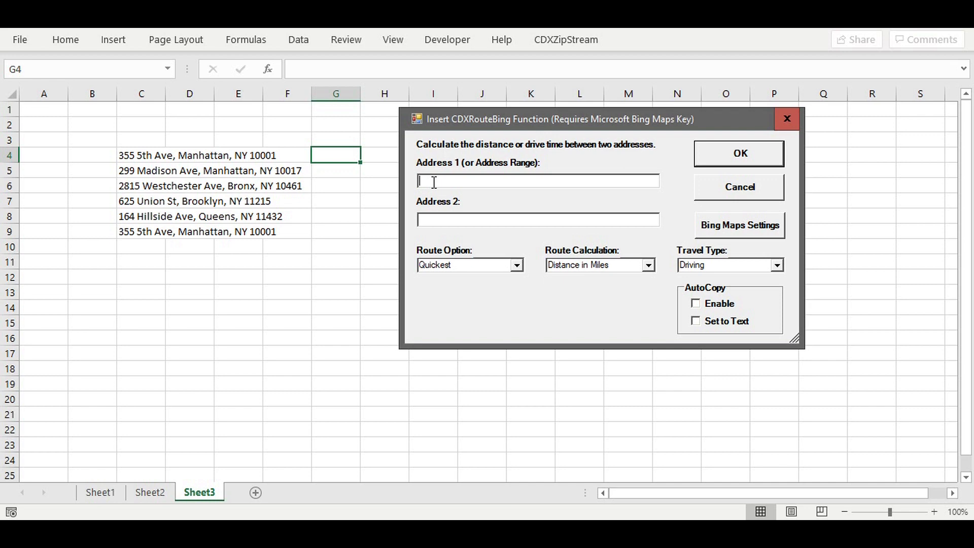
text(C4)
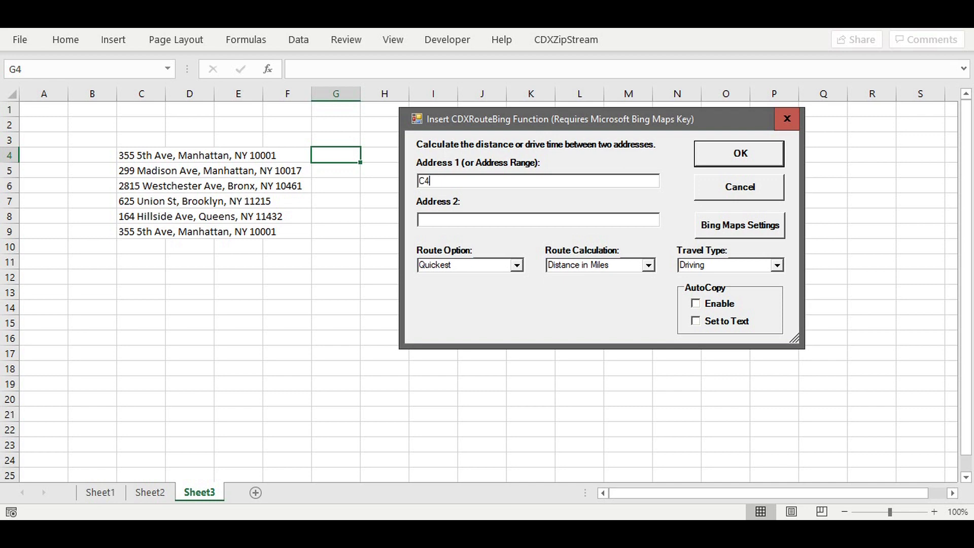
text(:C)
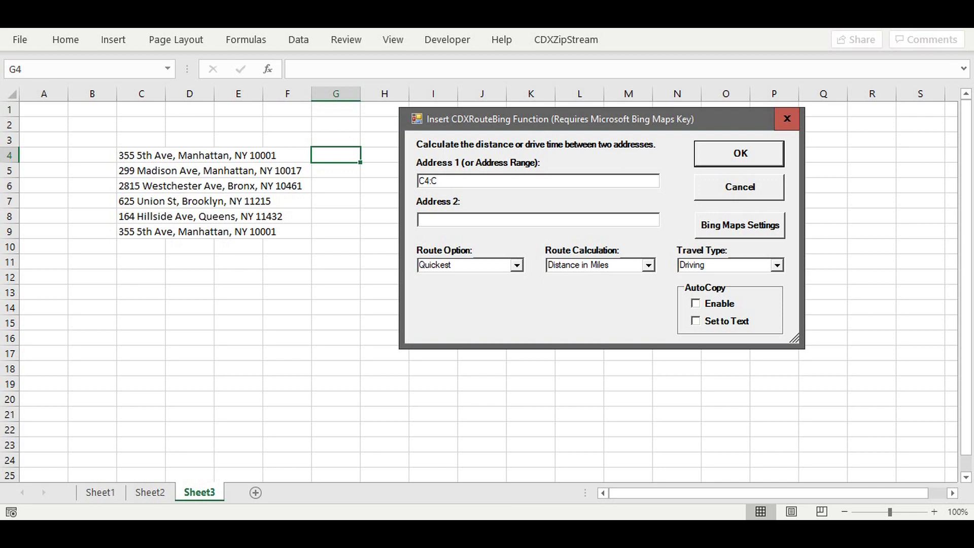
text(9)
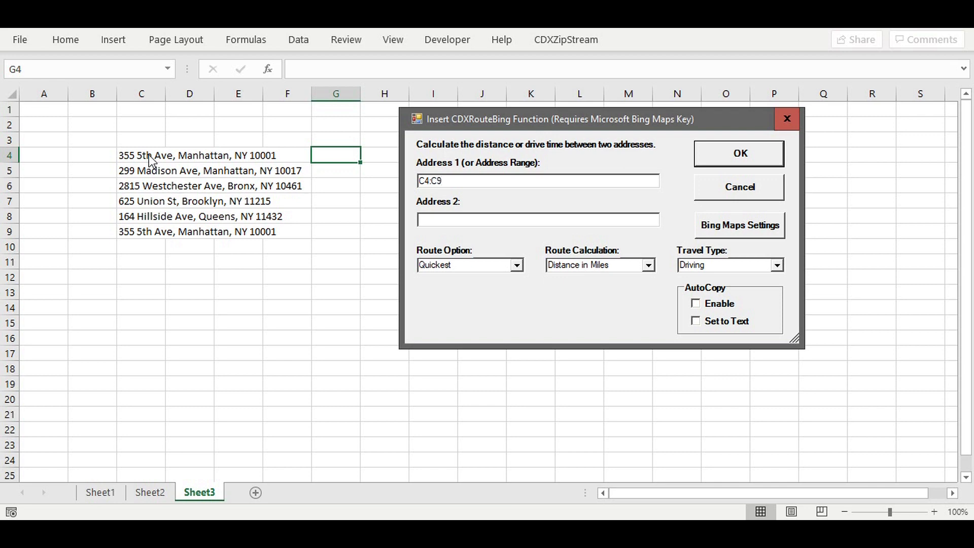
mouse_move(188, 242)
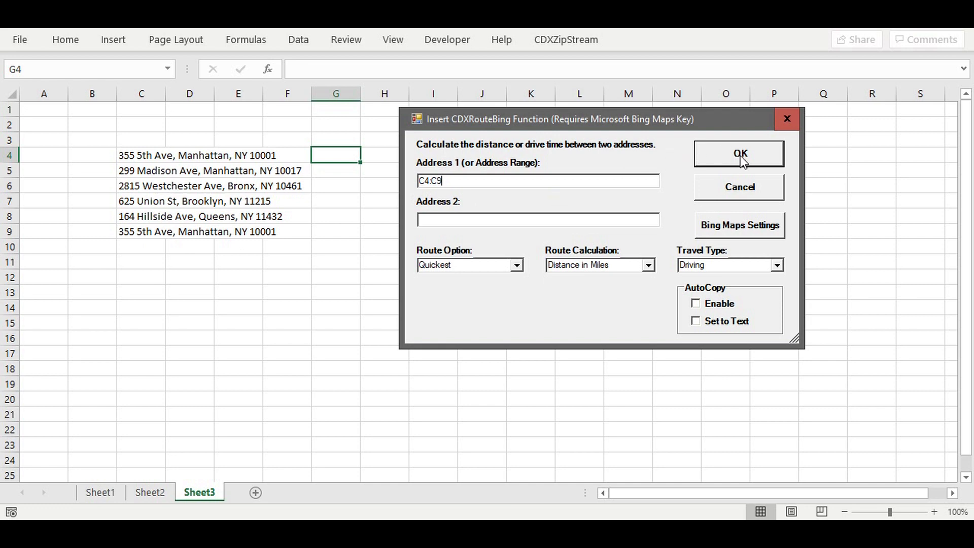
click(738, 154)
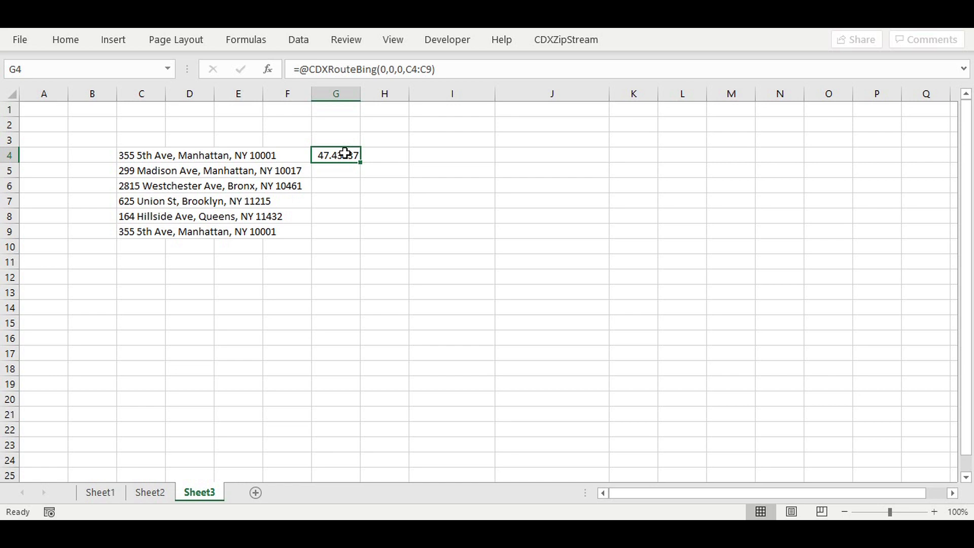
mouse_move(415, 69)
text(,C5,C6,C7,C8,)
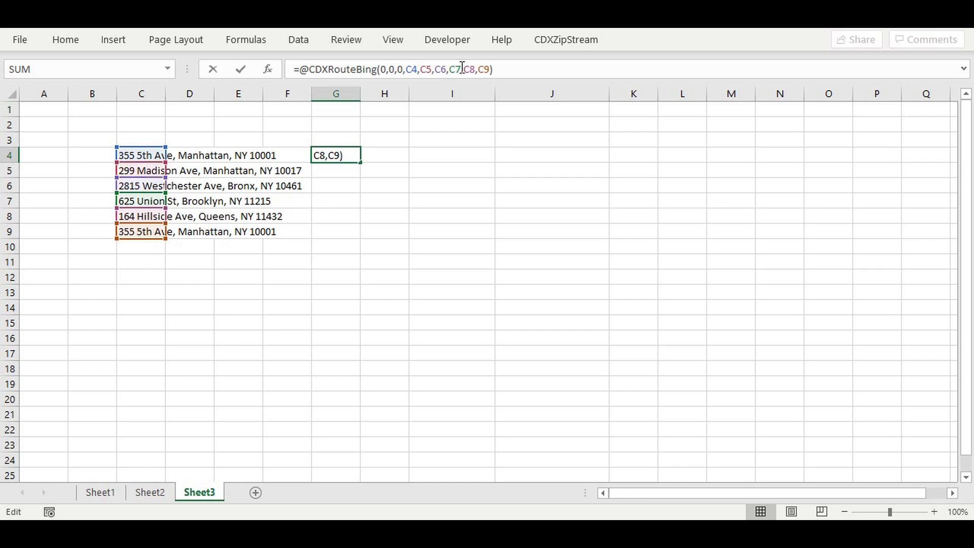
Confirm the G4 CDXRouteBing formula listing C4 through C9 separately, verifying it still returns about 47.43 miles.
key(Return)
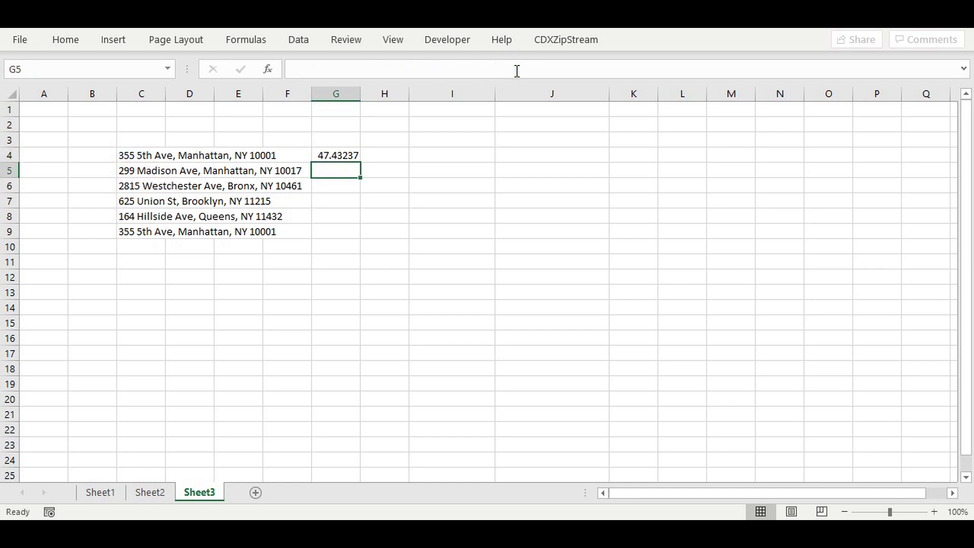
mouse_move(336, 155)
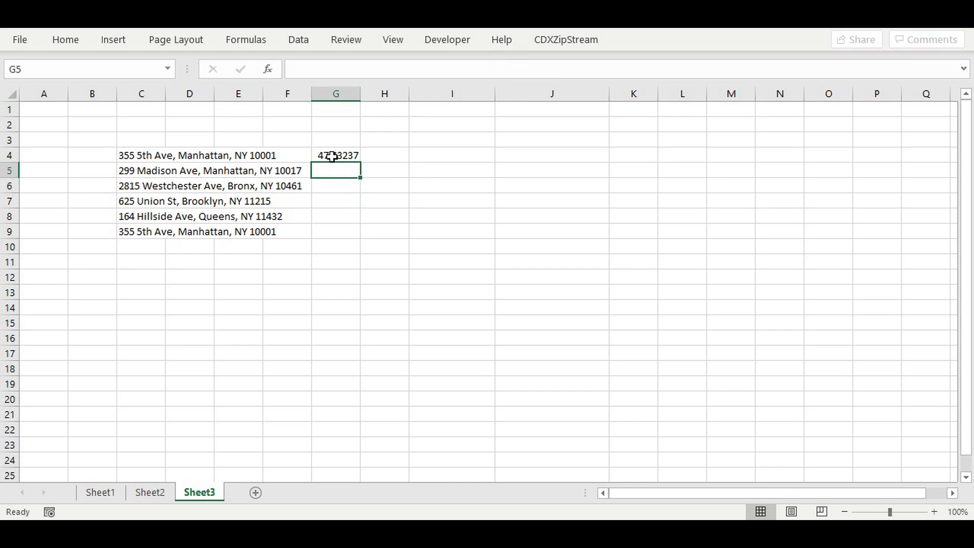
click(336, 154)
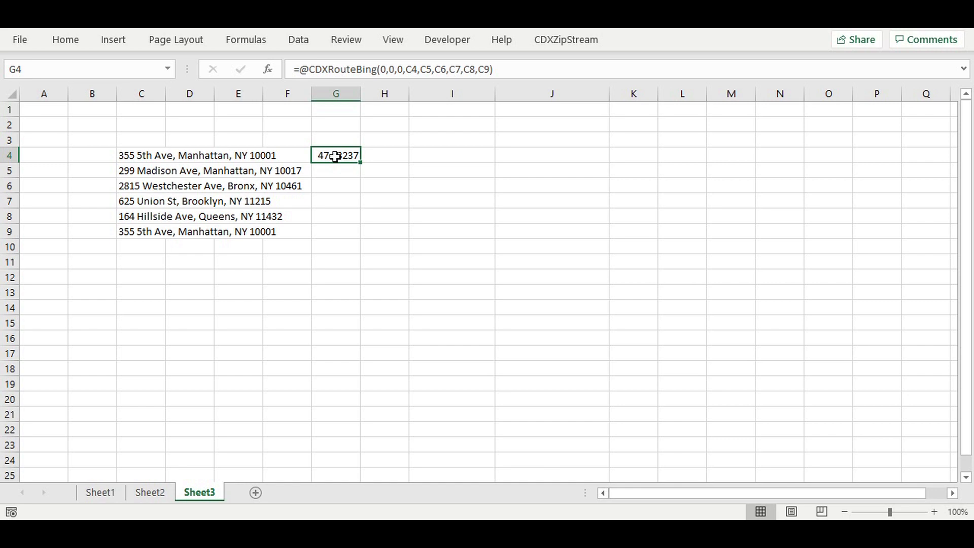
mouse_move(463, 154)
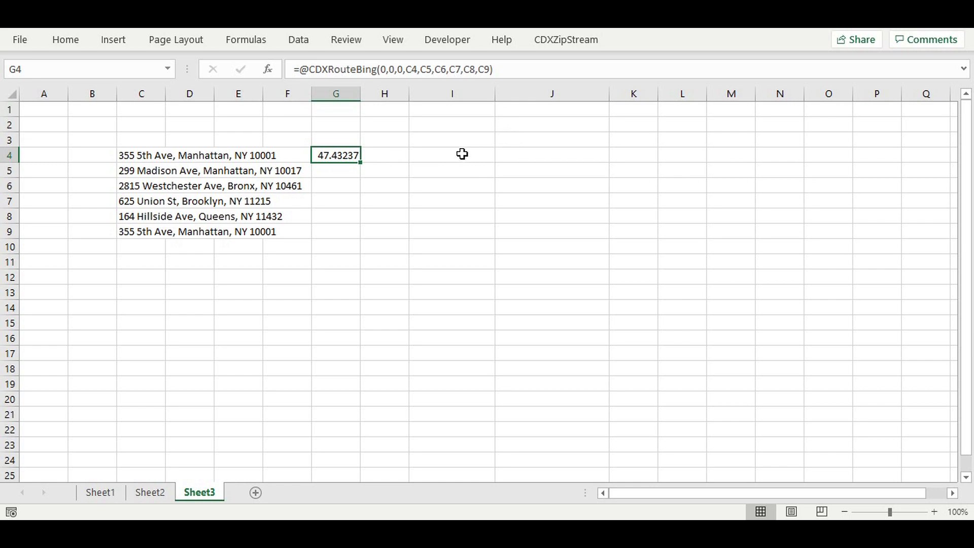
Insert a CDXRouteBing Trip Summary (miles) at I4 for addresses C4:C9, showing 47.43 miles over six waypoints with a route map.
right_click(453, 154)
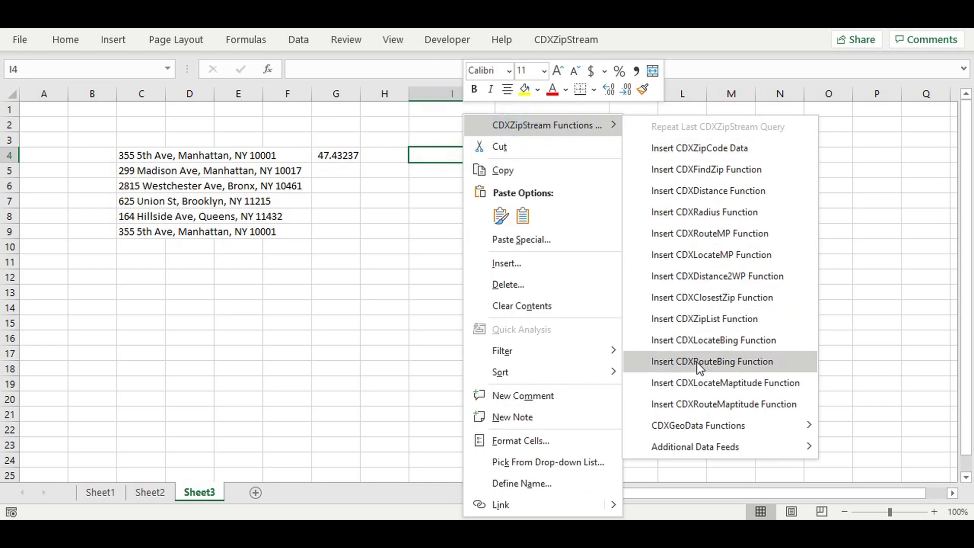
click(712, 362)
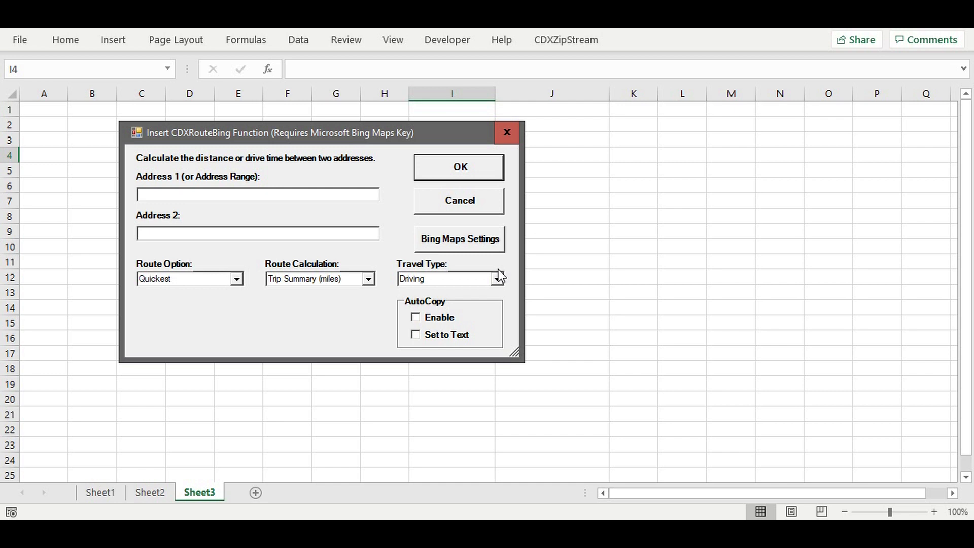
click(257, 194)
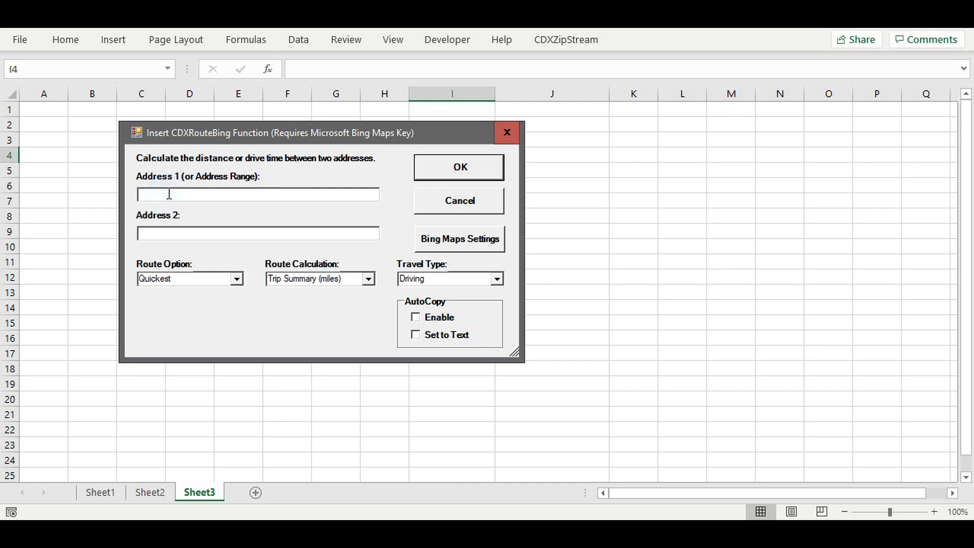
text(C4:C)
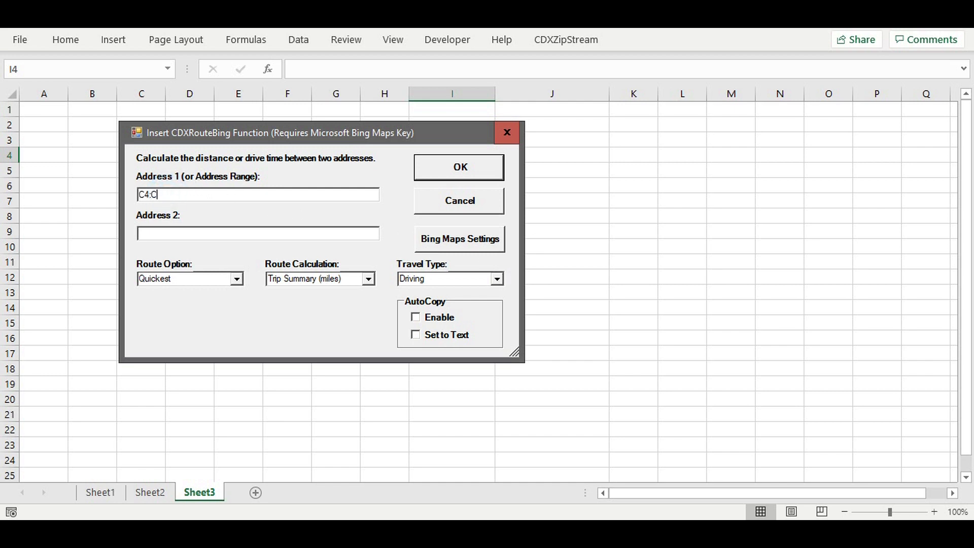
text(9)
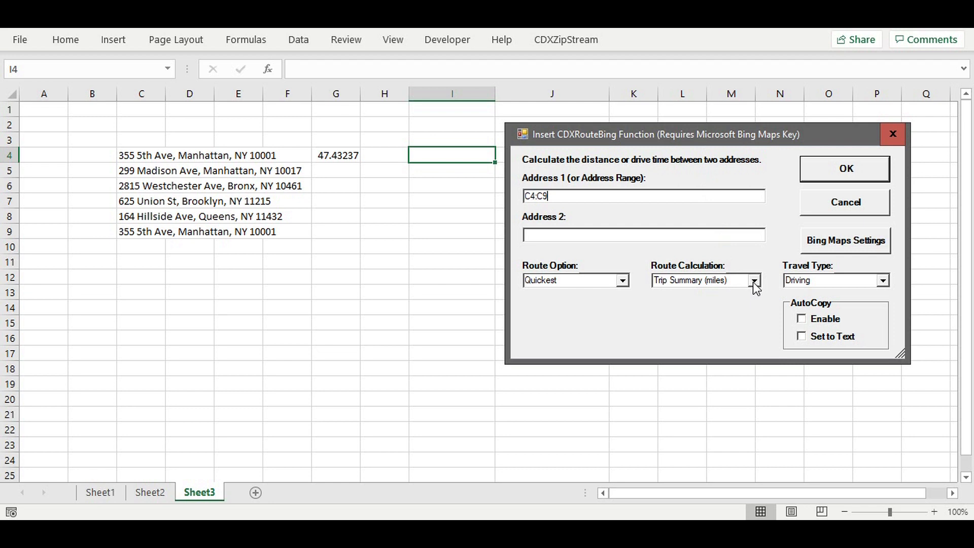
mouse_move(761, 287)
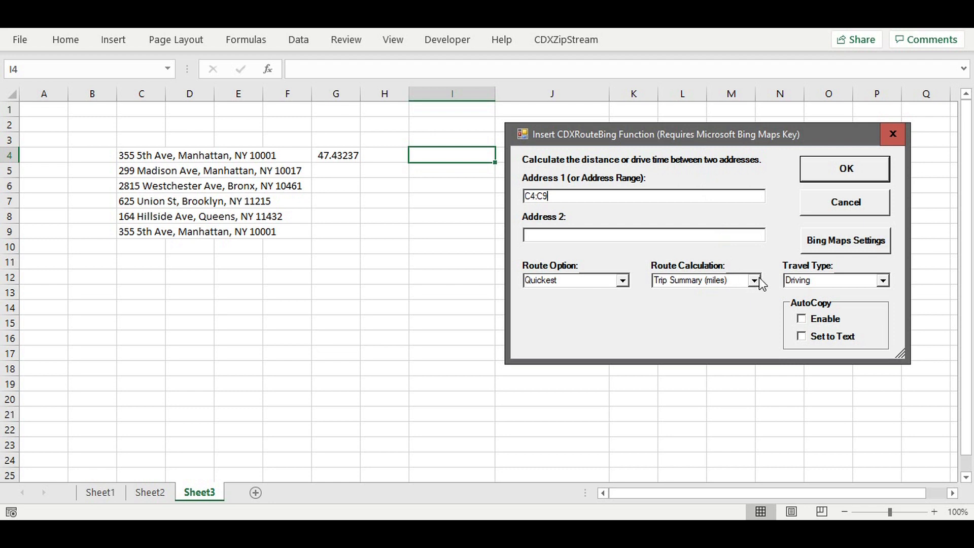
mouse_move(862, 183)
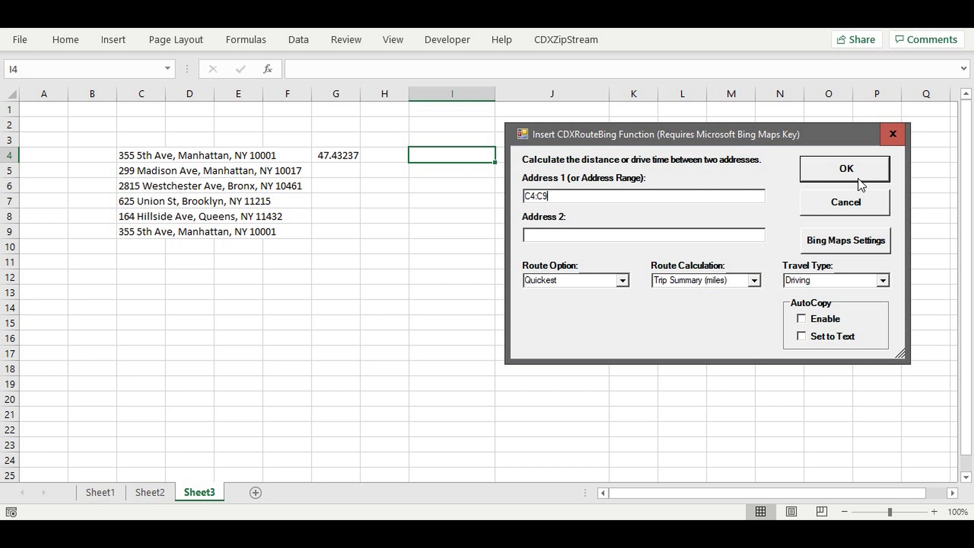
click(845, 168)
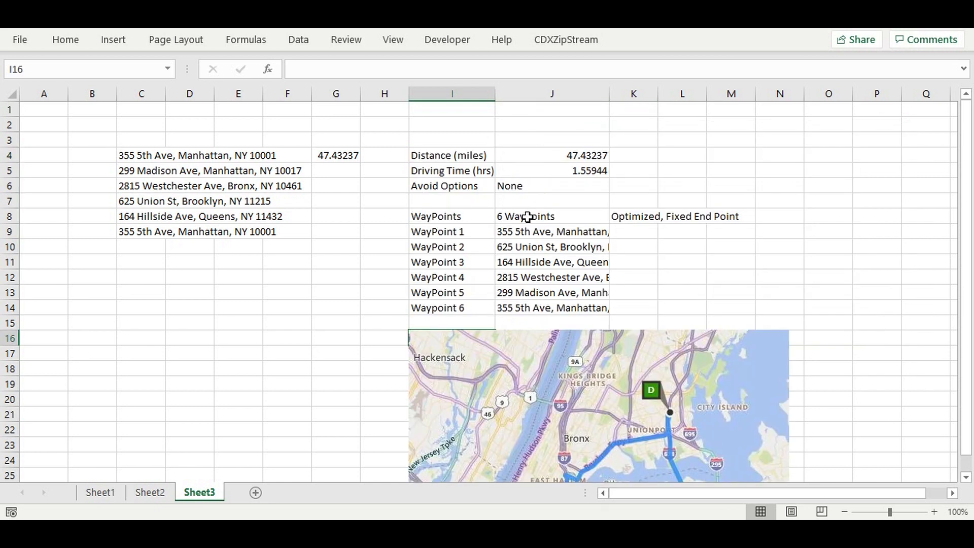
mouse_move(555, 184)
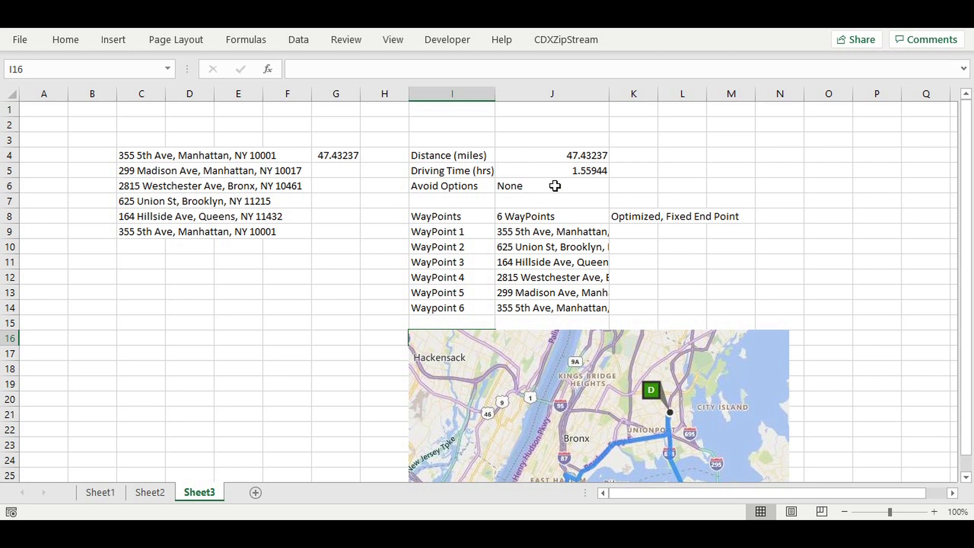
mouse_move(487, 241)
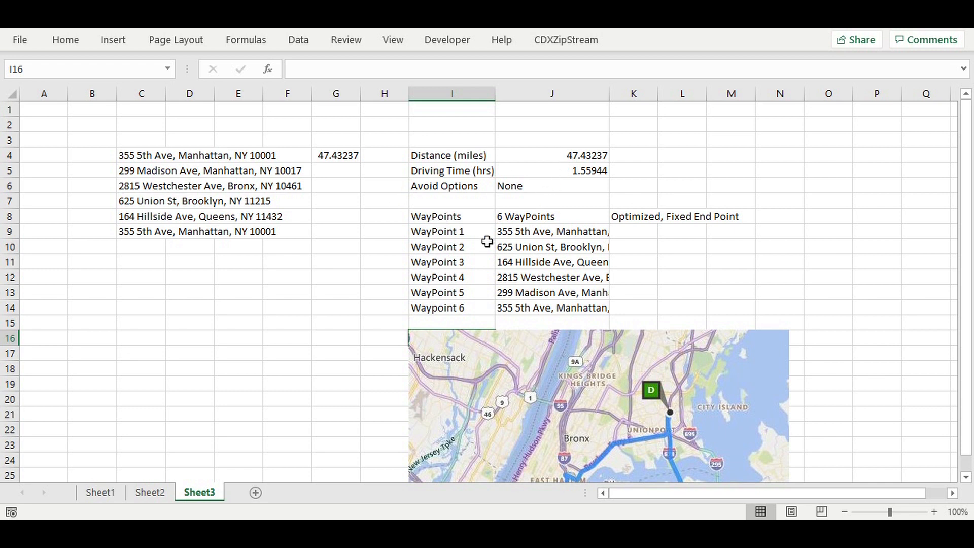
mouse_move(527, 236)
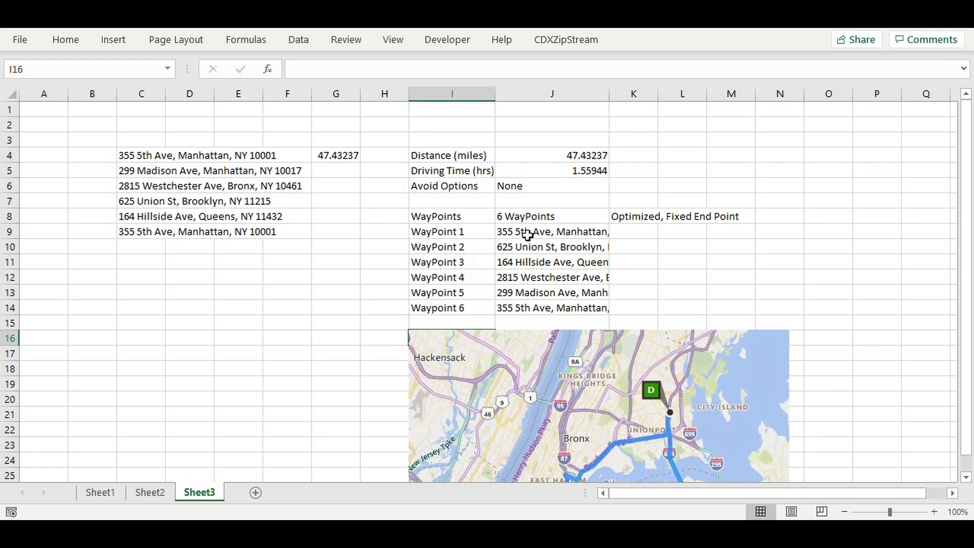
mouse_move(550, 433)
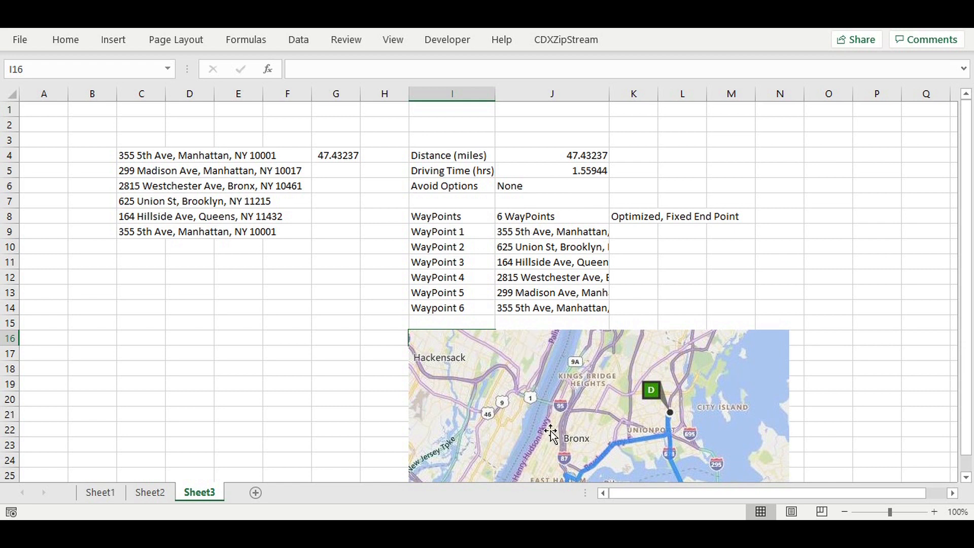
mouse_move(551, 433)
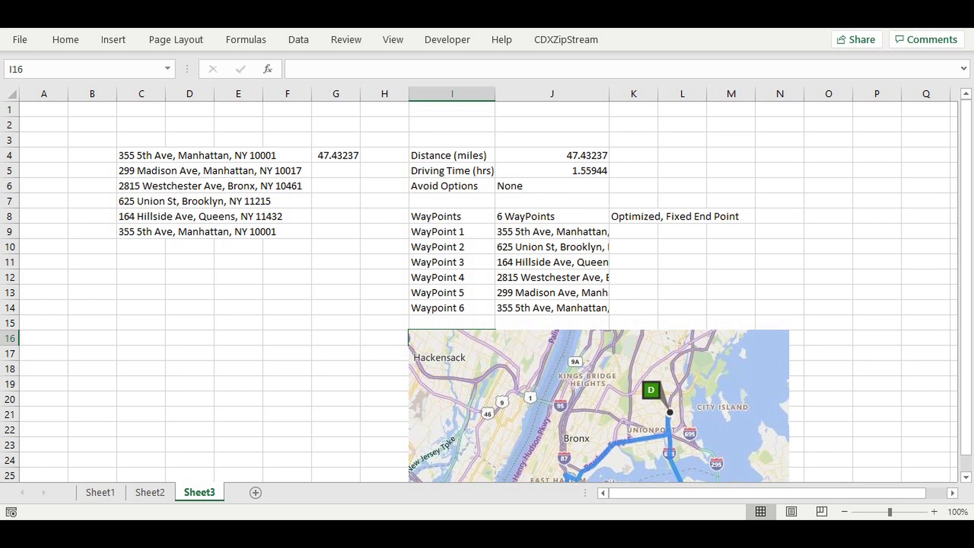